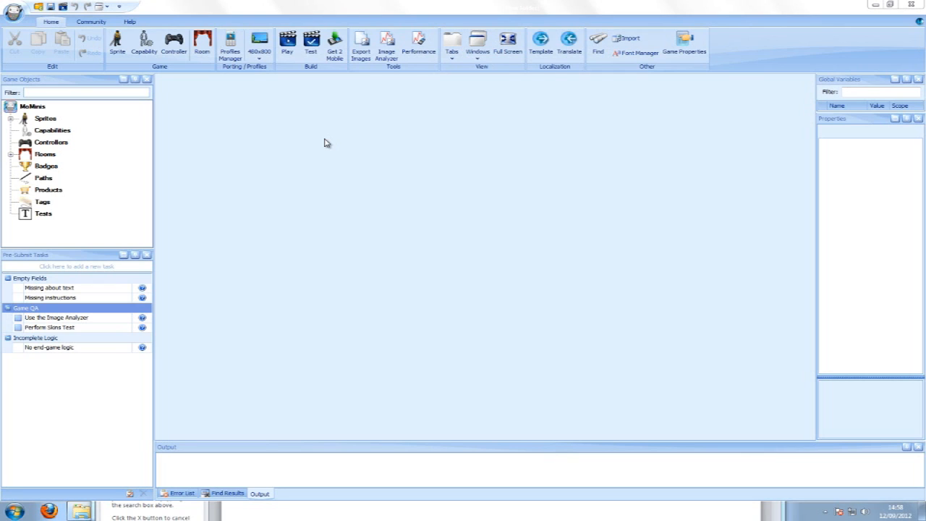
- Expand Sprites and Rooms, then open the AnimatedFish sprite in its Design tab
{"action": "left_click", "coordinate": [11, 118]}
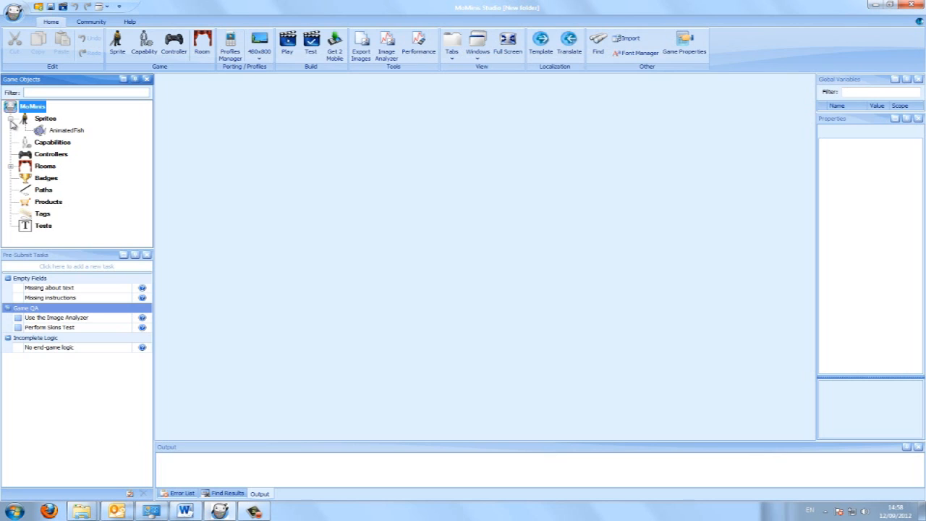
{"action": "left_click", "coordinate": [12, 168]}
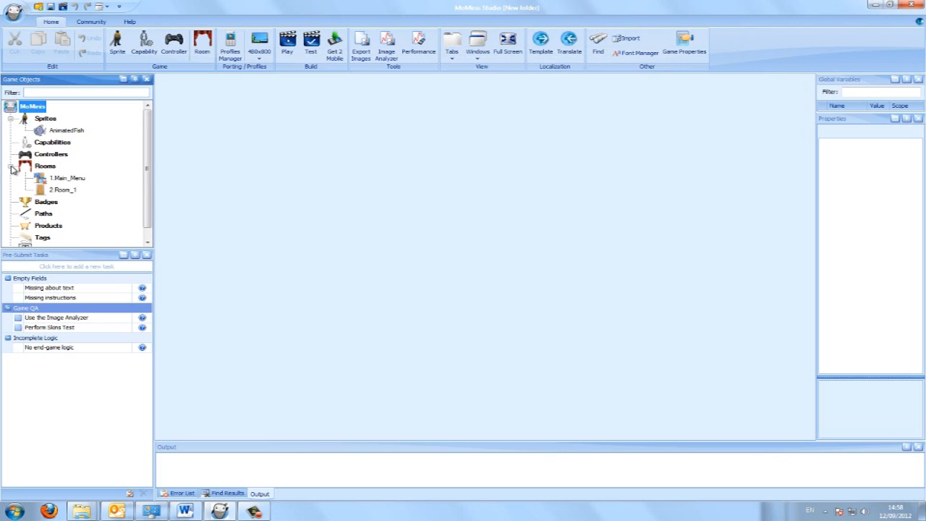
{"action": "mouse_move", "coordinate": [67, 131]}
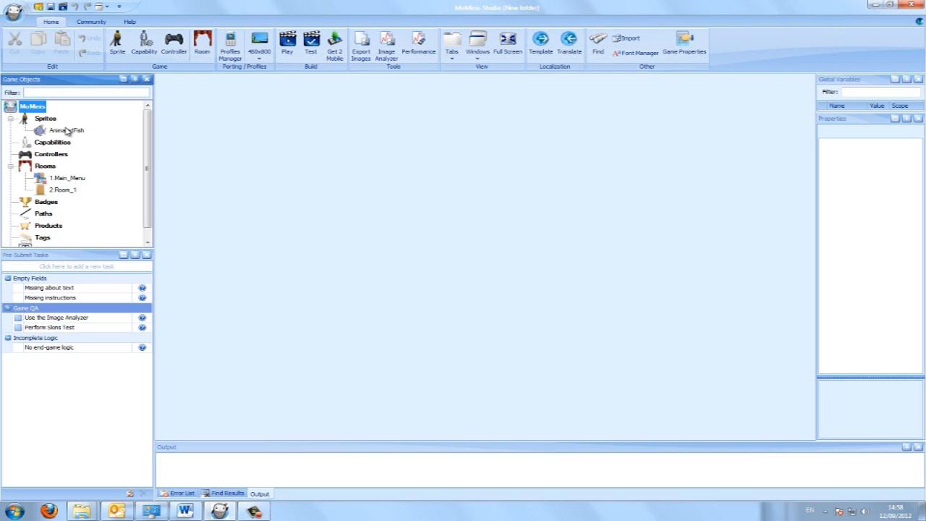
{"action": "double_click", "coordinate": [66, 130]}
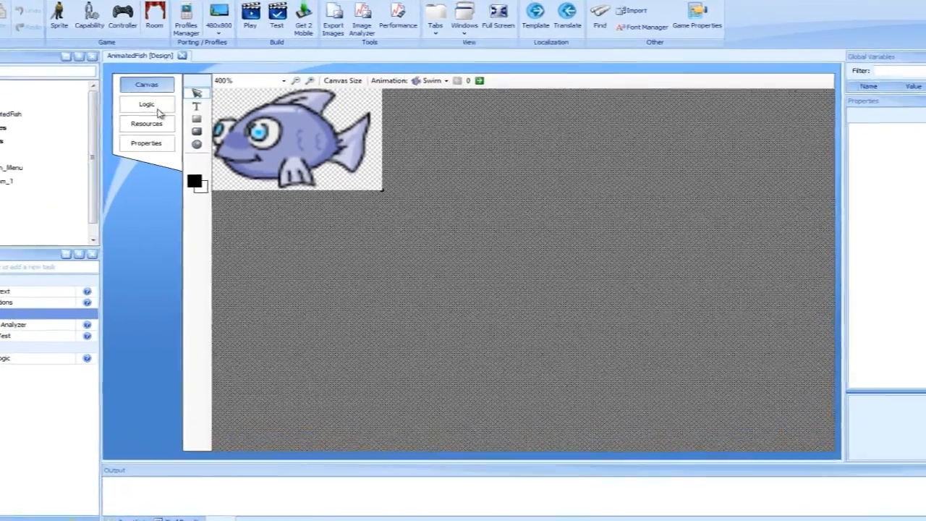
- Switch the AnimatedFish sprite to its Logic events editor
{"action": "left_click", "coordinate": [146, 104]}
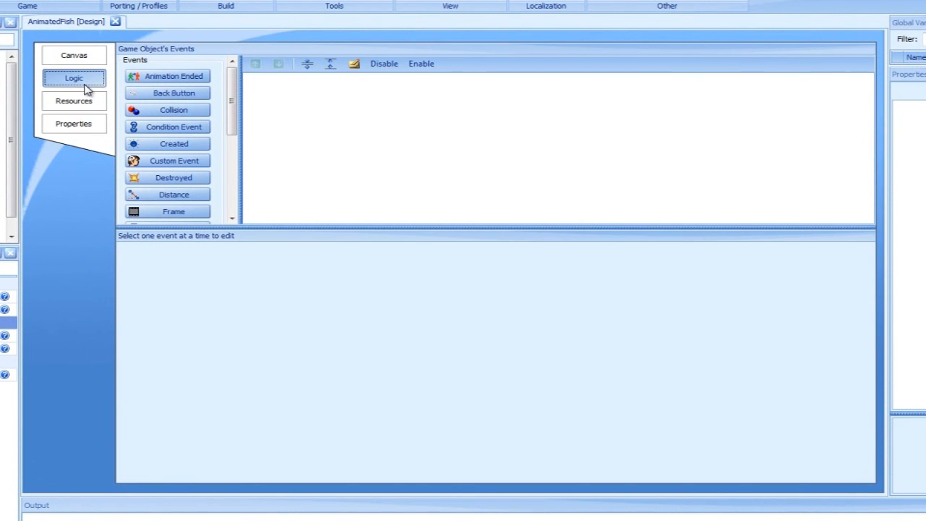
{"action": "mouse_move", "coordinate": [301, 153]}
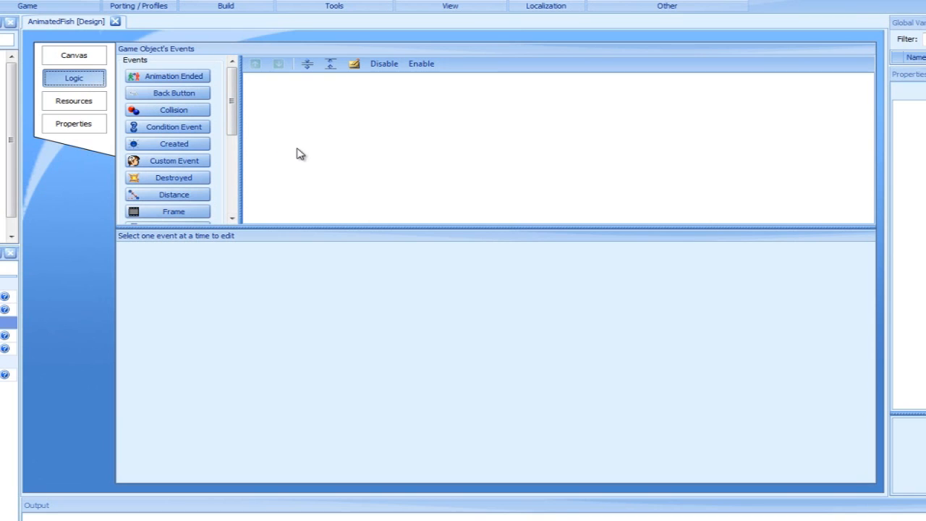
{"action": "mouse_move", "coordinate": [310, 295]}
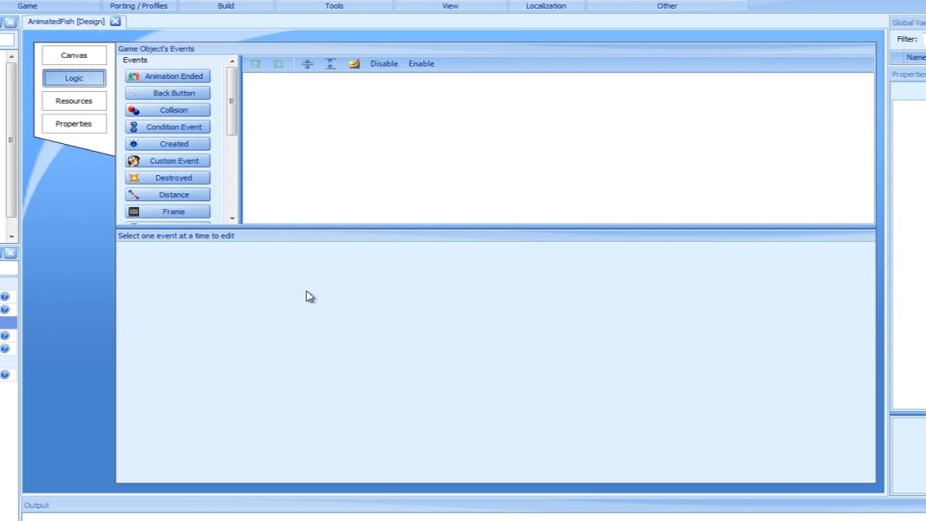
{"action": "mouse_move", "coordinate": [273, 77]}
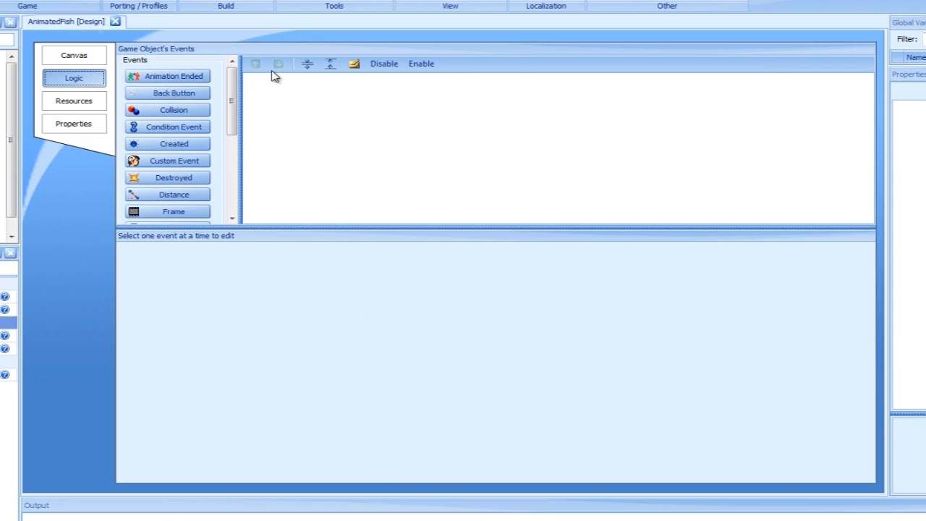
{"action": "mouse_move", "coordinate": [279, 65]}
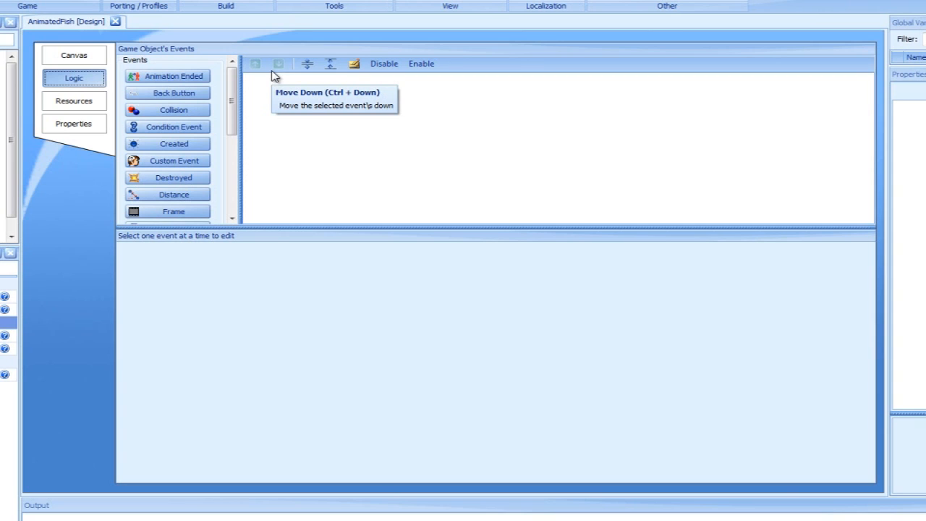
{"action": "mouse_move", "coordinate": [268, 86]}
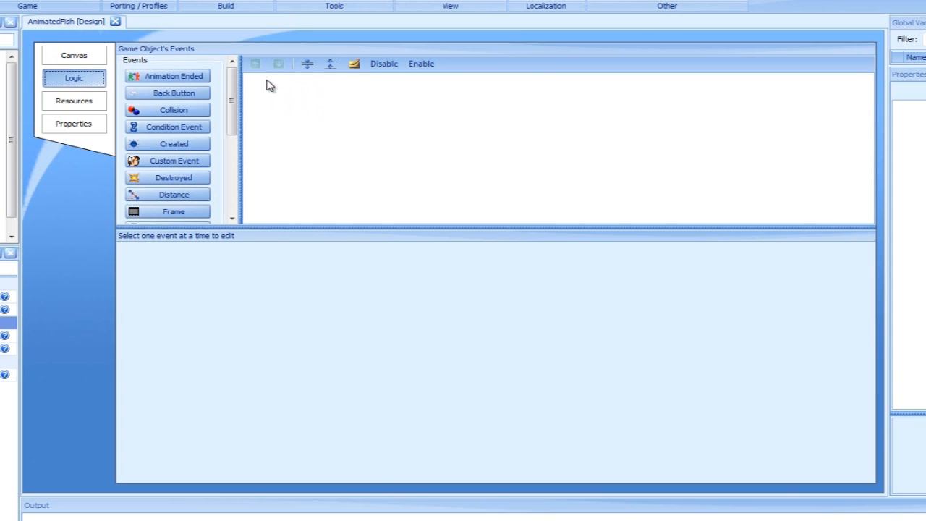
{"action": "scroll", "scroll_direction": "down", "scroll_amount": 3}
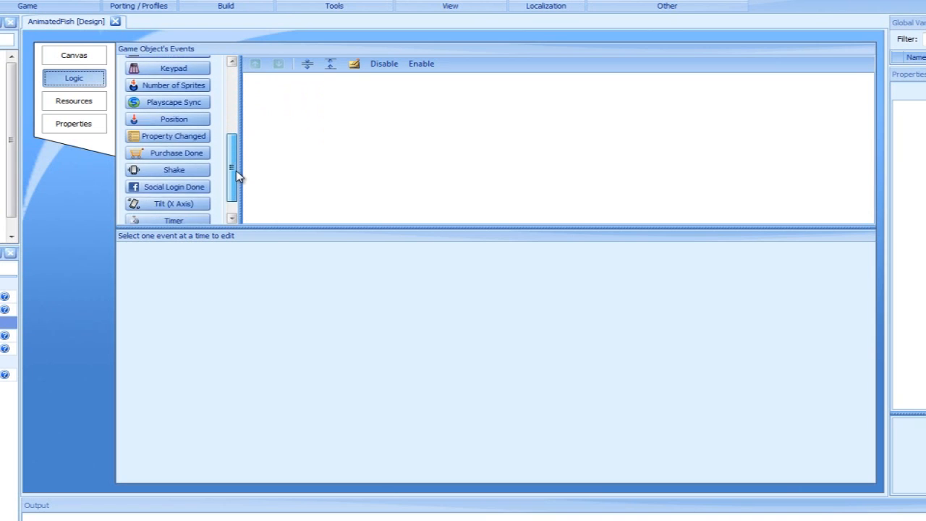
{"action": "scroll", "scroll_direction": "up", "scroll_amount": 3}
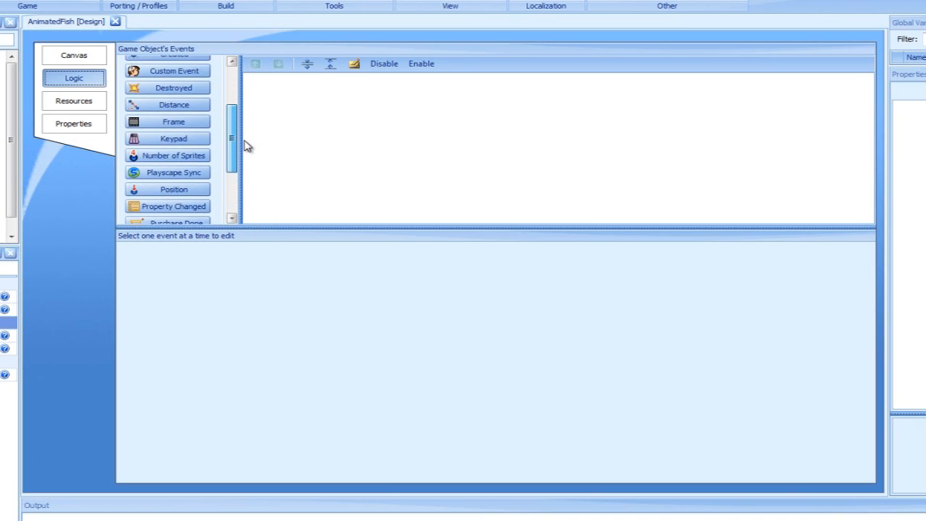
{"action": "scroll", "scroll_direction": "up", "scroll_amount": 3}
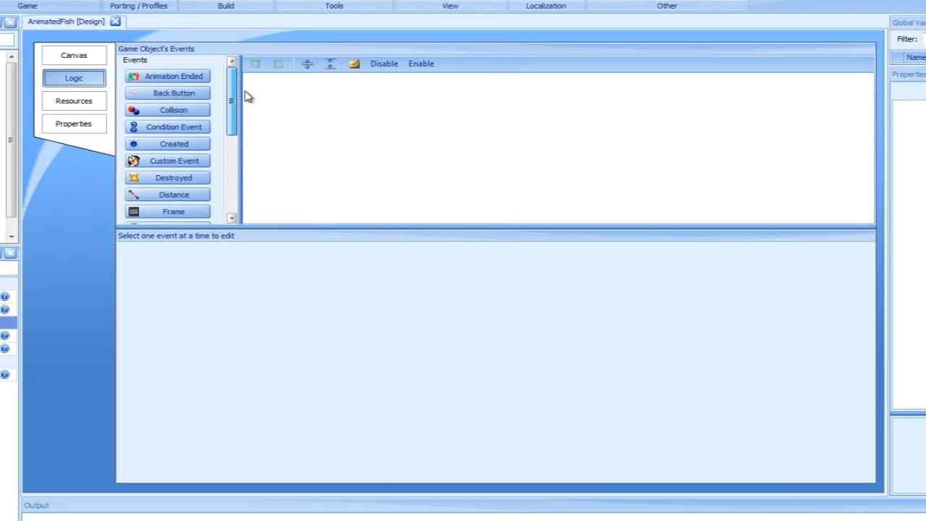
{"action": "mouse_move", "coordinate": [233, 98]}
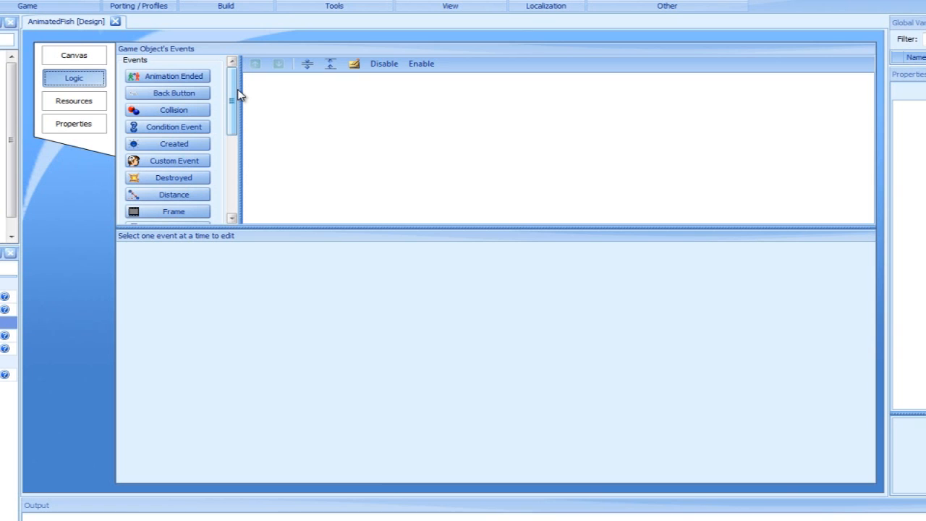
{"action": "scroll", "scroll_direction": "down", "scroll_amount": 3}
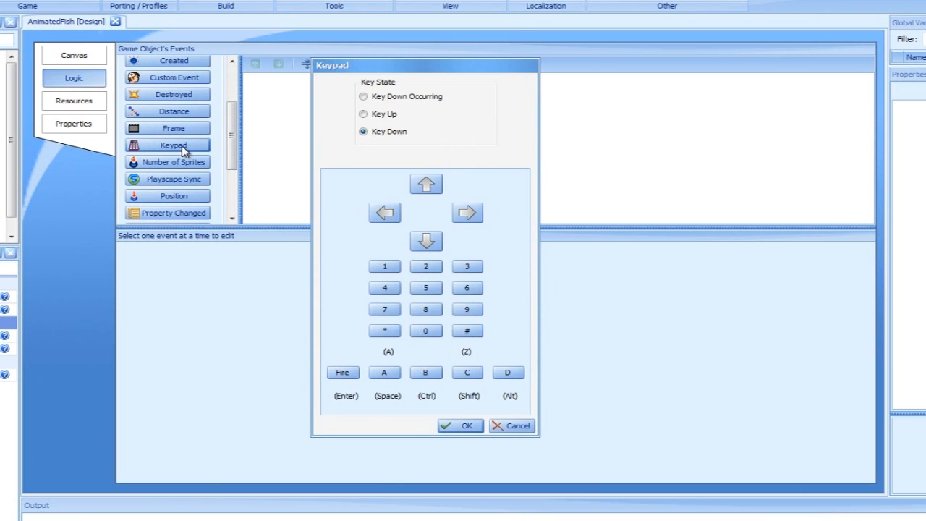
{"action": "mouse_move", "coordinate": [168, 157]}
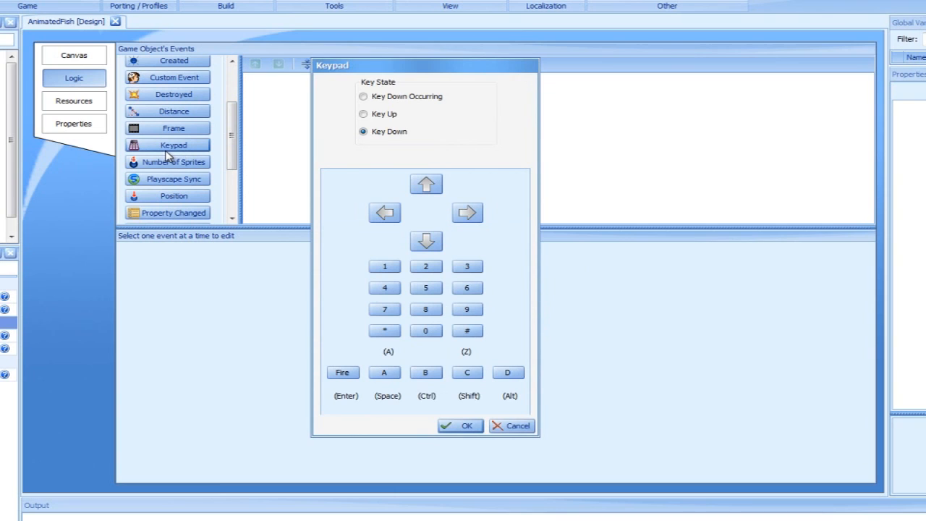
{"action": "mouse_move", "coordinate": [154, 157]}
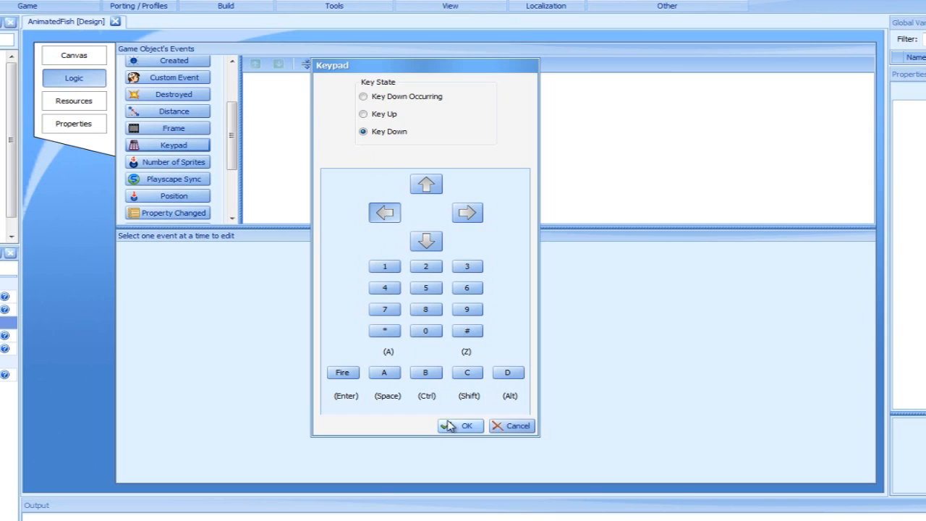
- Confirm the Keypad event for the left arrow on Key Down
{"action": "left_click", "coordinate": [460, 425]}
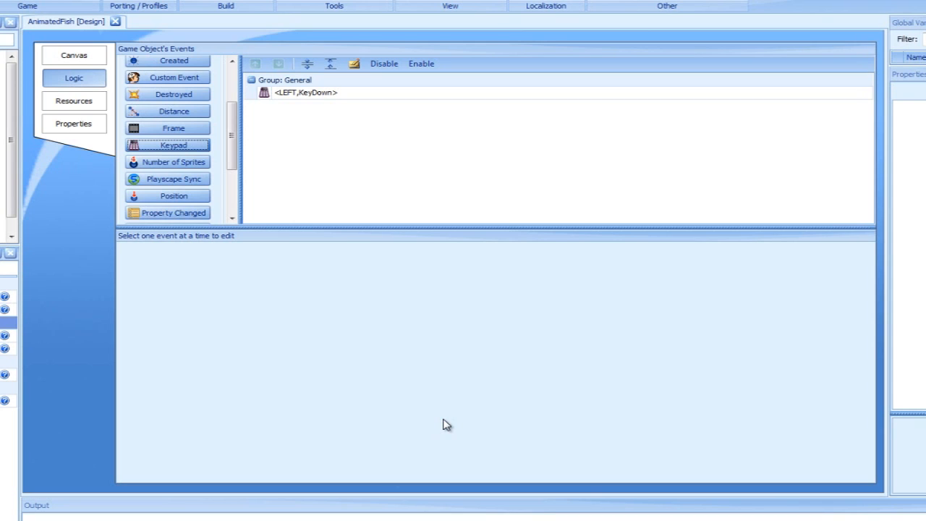
- For the <LEFT,KeyDown> event, filter actions by 'speed' and add Set Speed
{"action": "left_click", "coordinate": [305, 92]}
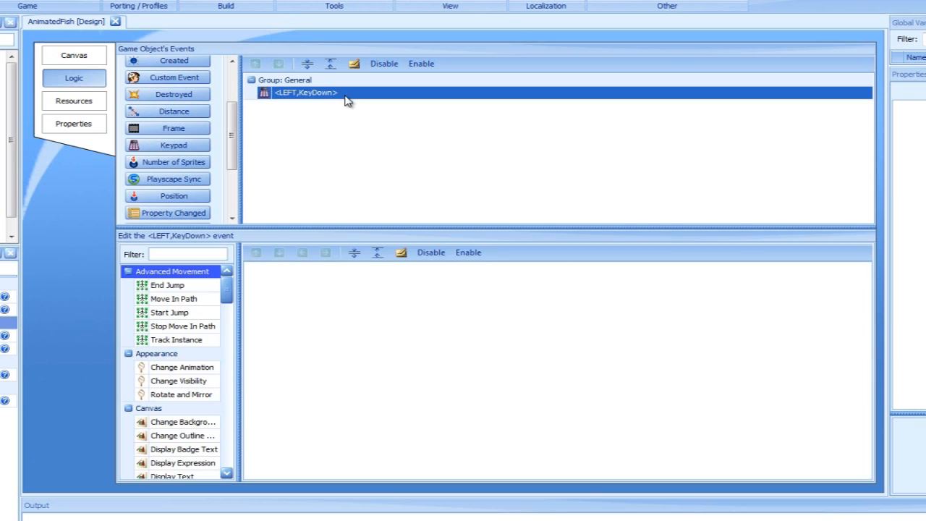
{"action": "left_click", "coordinate": [179, 254]}
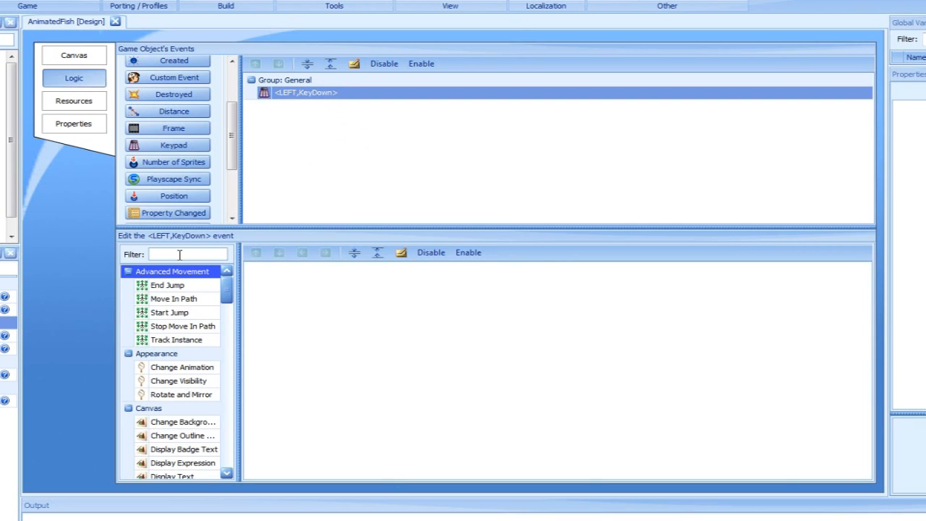
{"action": "type", "text": "speed"}
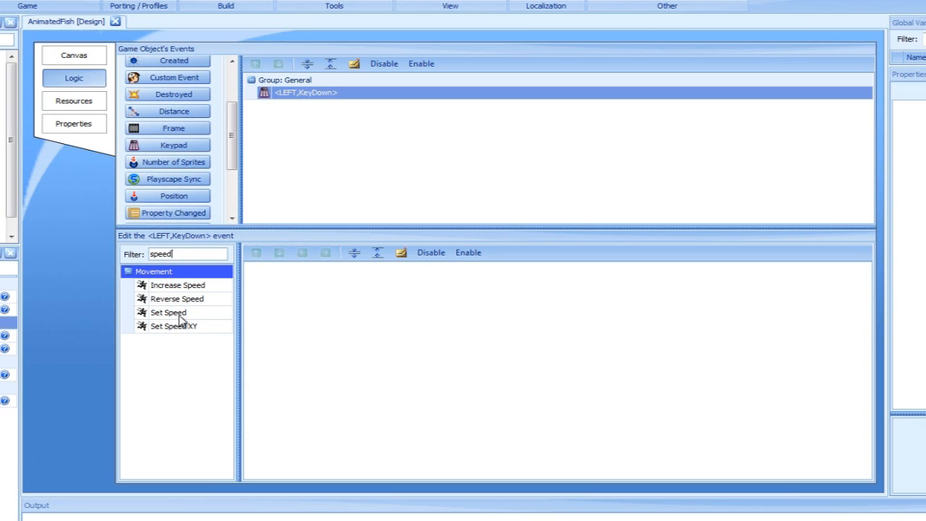
{"action": "left_click", "coordinate": [167, 312]}
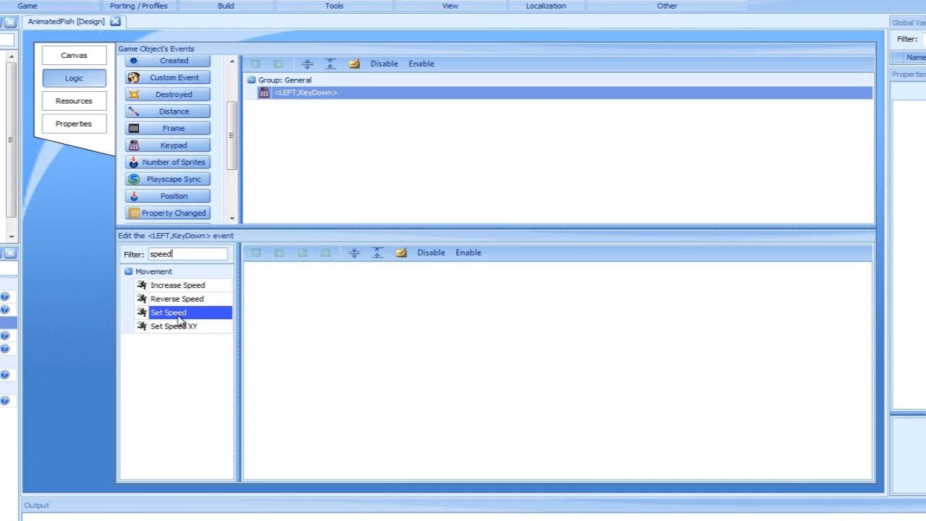
{"action": "double_click", "coordinate": [168, 313]}
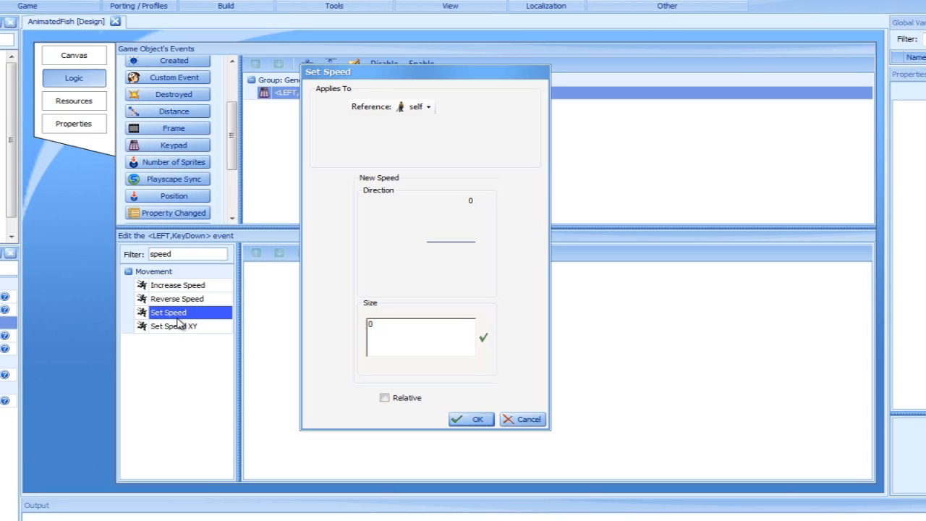
{"action": "mouse_move", "coordinate": [259, 325]}
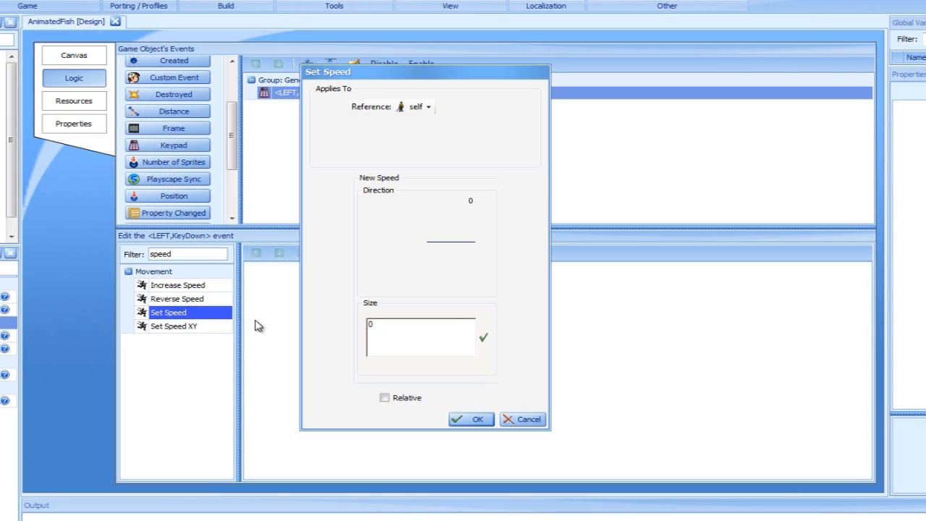
{"action": "mouse_move", "coordinate": [440, 252]}
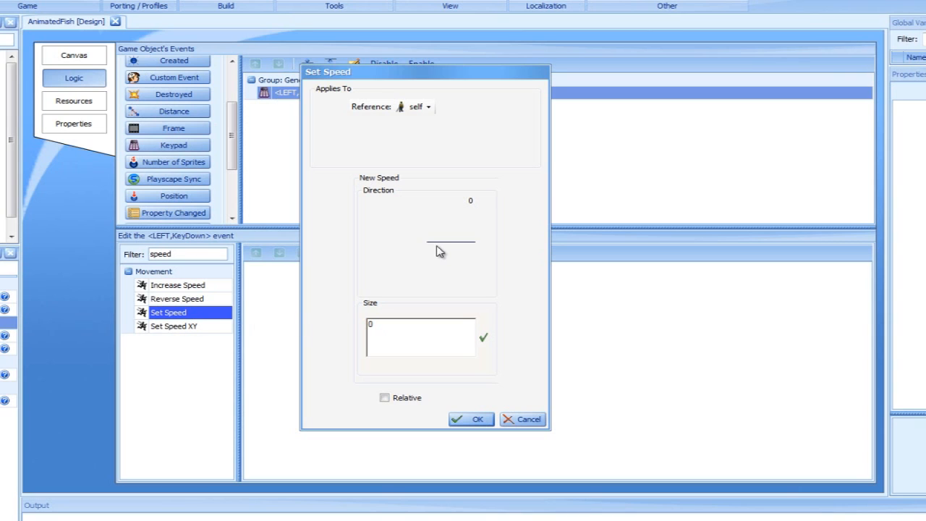
- Set Self's speed to size 50 at direction 180 and confirm
{"action": "left_click_drag", "start_coordinate": [450, 242], "coordinate": [402, 248]}
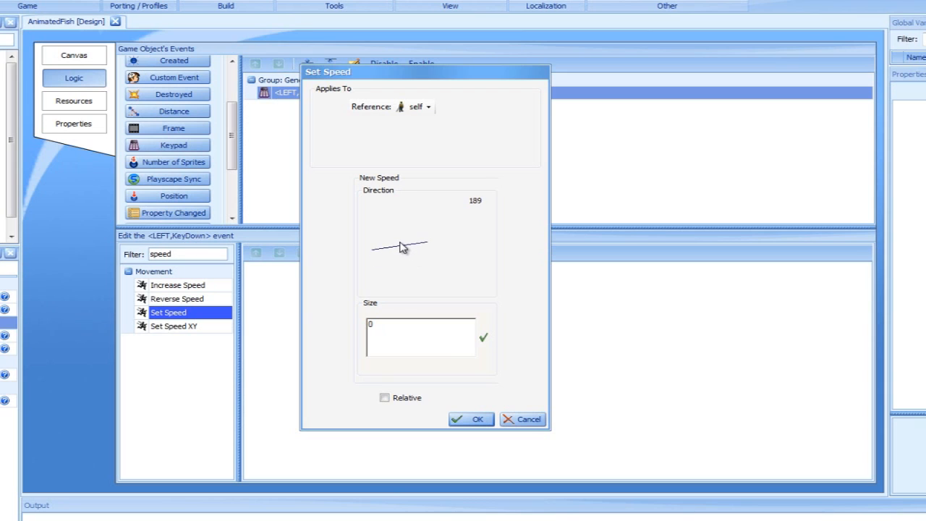
{"action": "left_click_drag", "start_coordinate": [398, 246], "coordinate": [405, 243]}
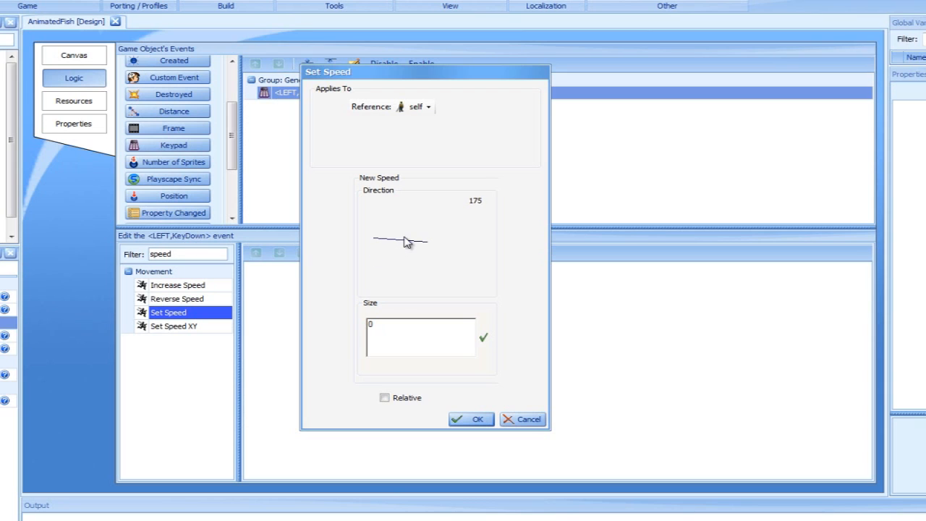
{"action": "left_click_drag", "start_coordinate": [427, 240], "coordinate": [399, 240]}
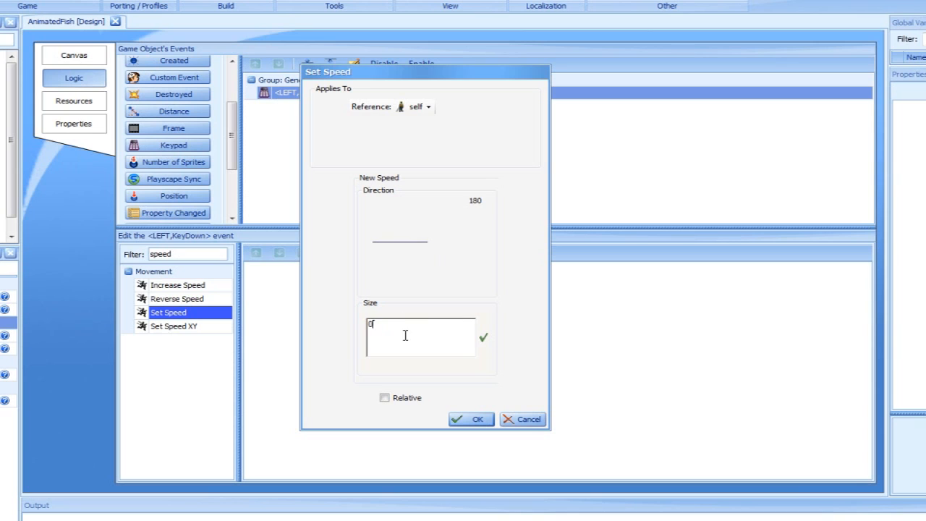
{"action": "type", "text": "50"}
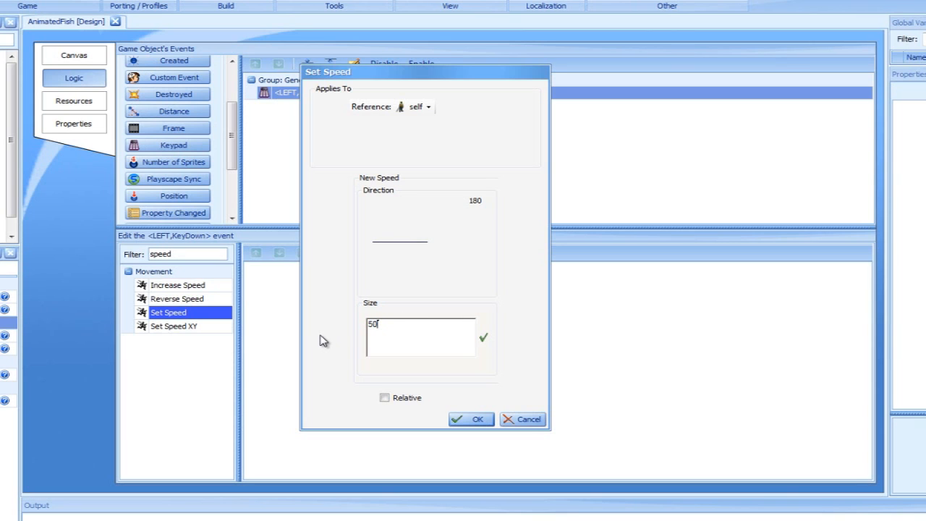
{"action": "mouse_move", "coordinate": [477, 423]}
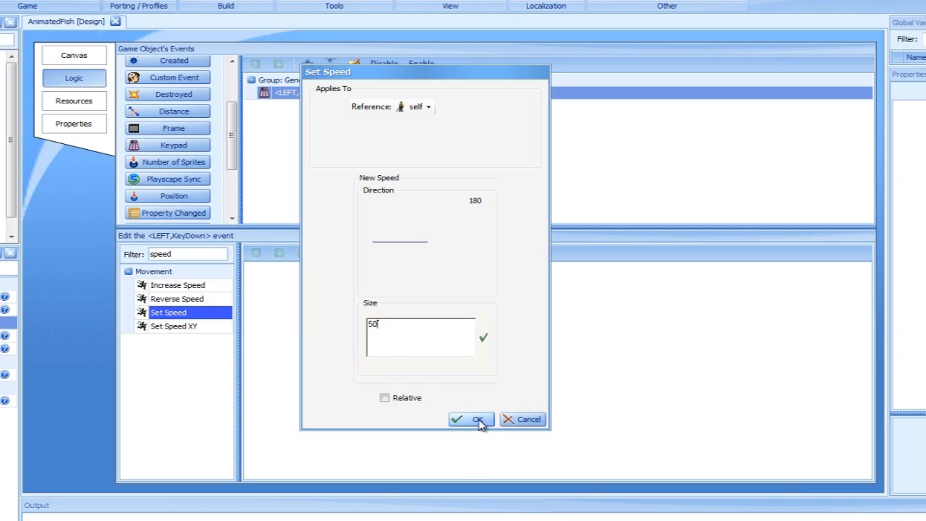
{"action": "left_click", "coordinate": [471, 419]}
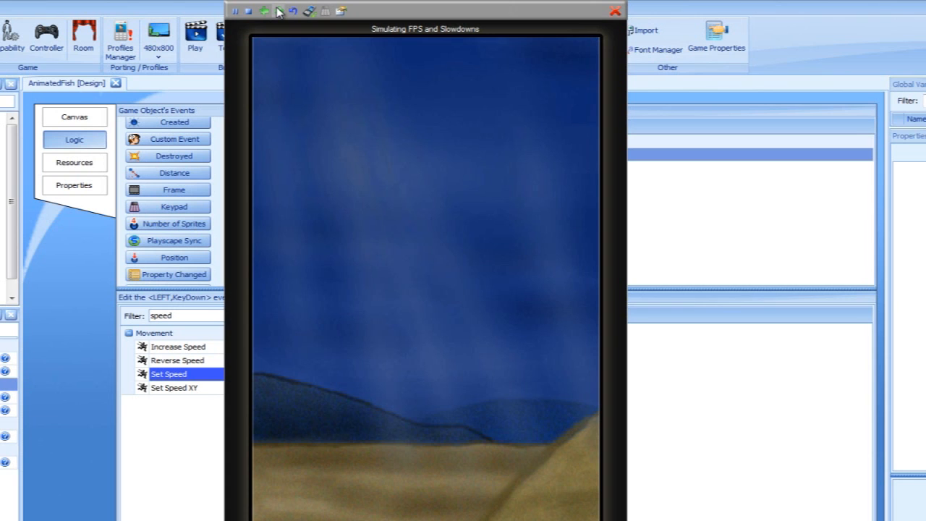
- Close the simulator after testing the left-key movement
{"action": "left_click", "coordinate": [614, 9]}
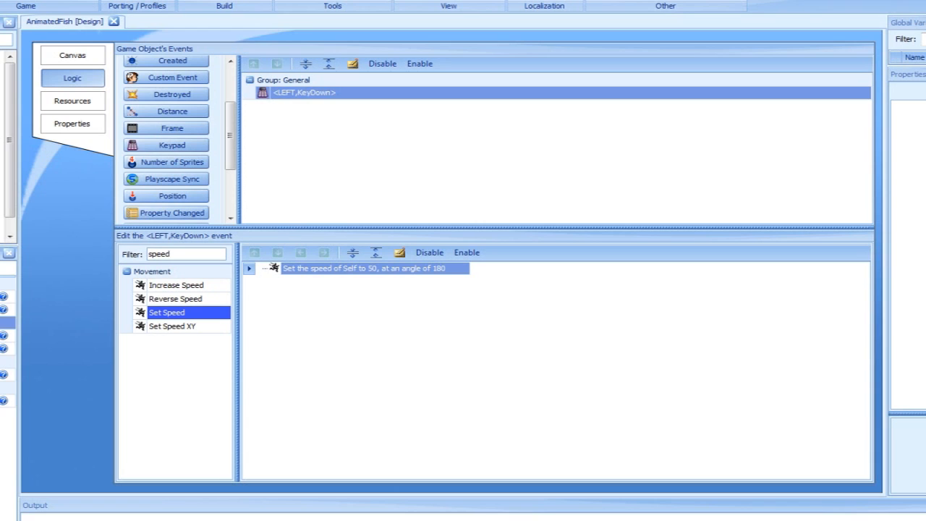
- Add a Keypad event for the left arrow on Key Up
{"action": "left_click", "coordinate": [174, 254]}
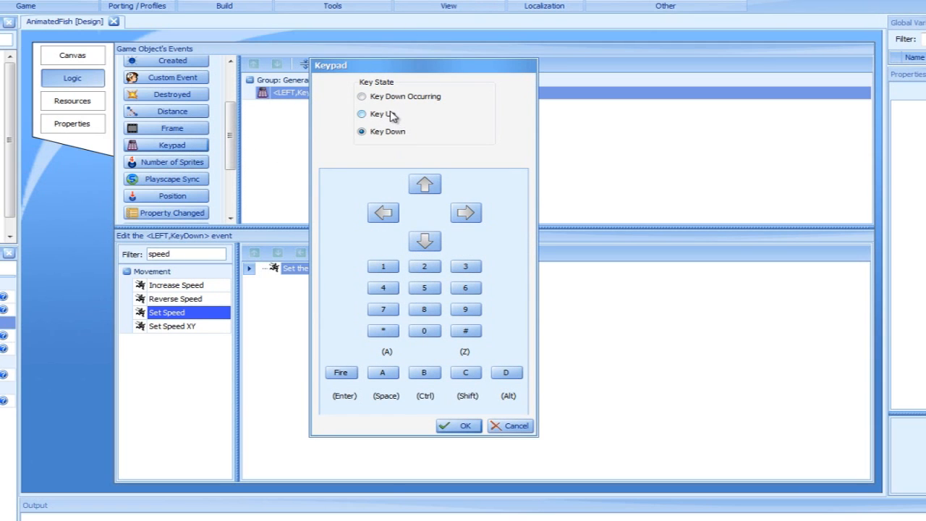
{"action": "left_click", "coordinate": [362, 113]}
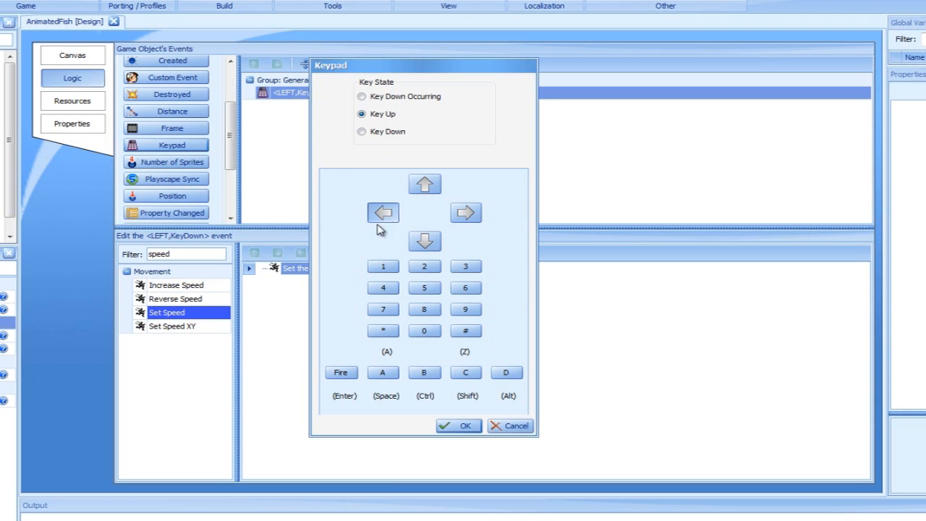
{"action": "left_click", "coordinate": [459, 425]}
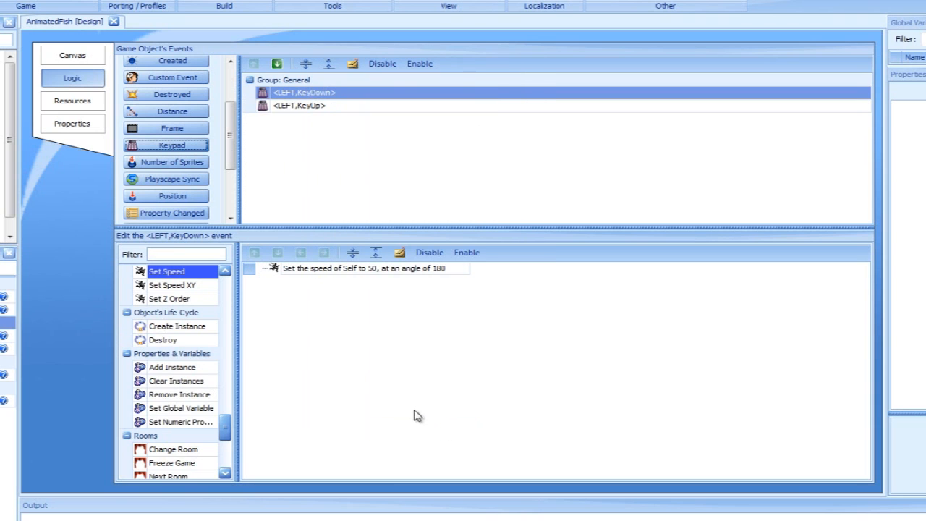
{"action": "mouse_move", "coordinate": [397, 375]}
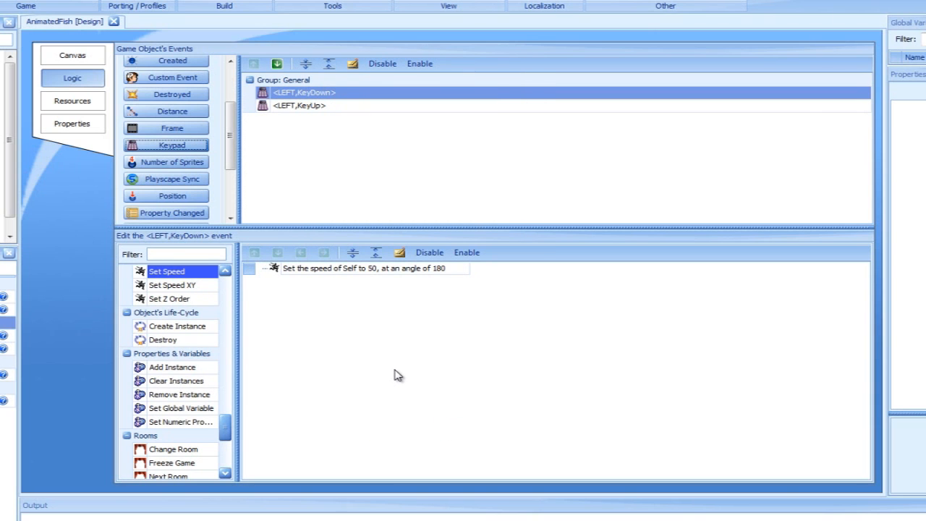
{"action": "mouse_move", "coordinate": [393, 372]}
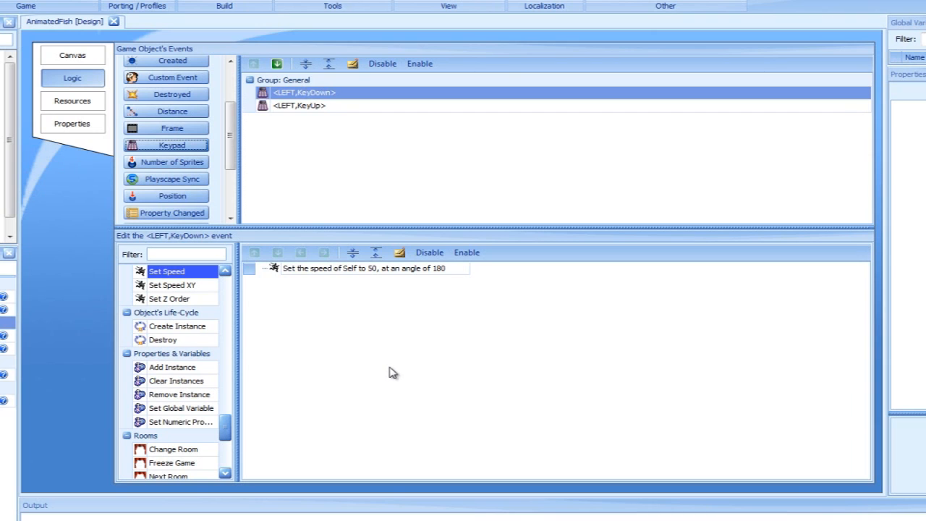
- Give the <LEFT,KeyUp> event a Set Speed action with speed 0, angle 0
{"action": "left_click", "coordinate": [300, 105]}
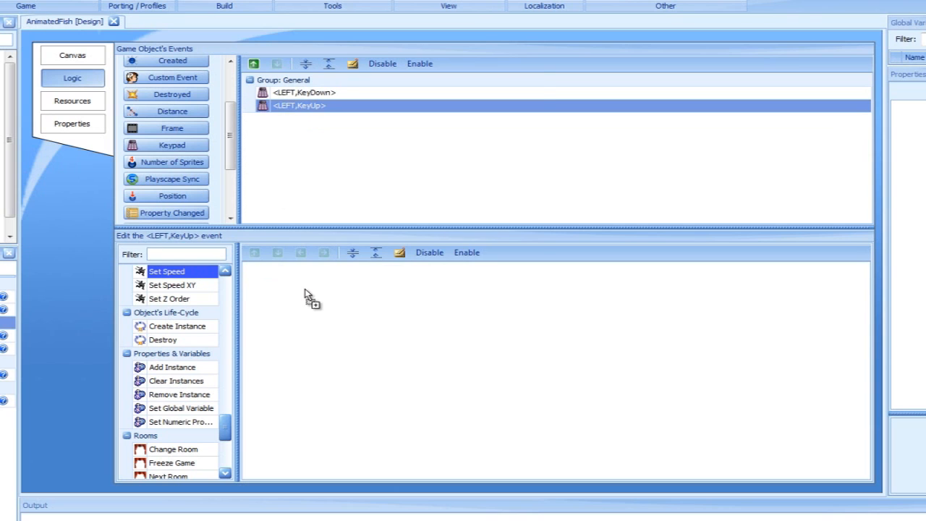
{"action": "double_click", "coordinate": [168, 272]}
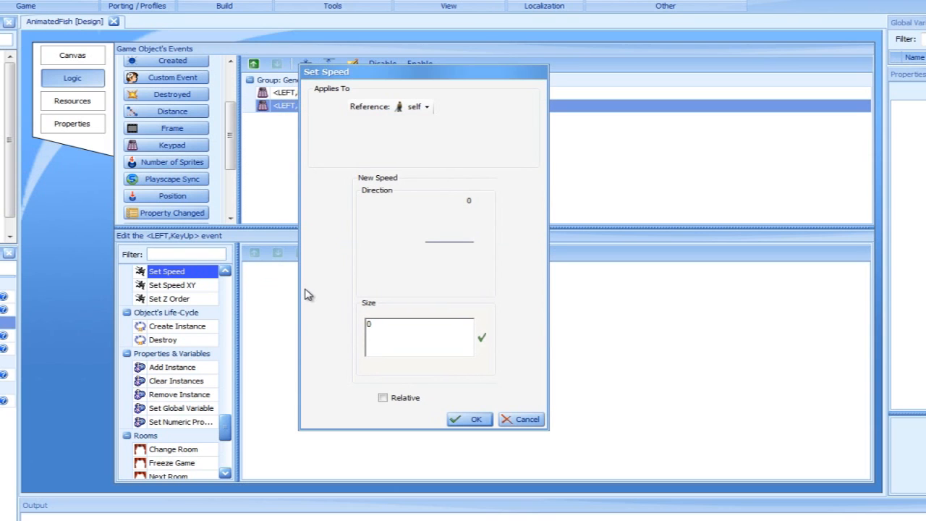
{"action": "mouse_move", "coordinate": [299, 299]}
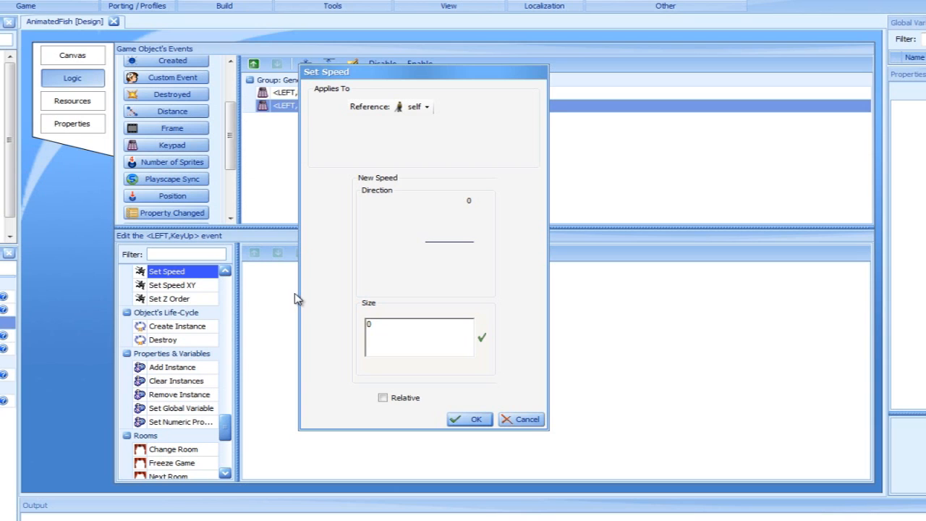
{"action": "left_click", "coordinate": [469, 419]}
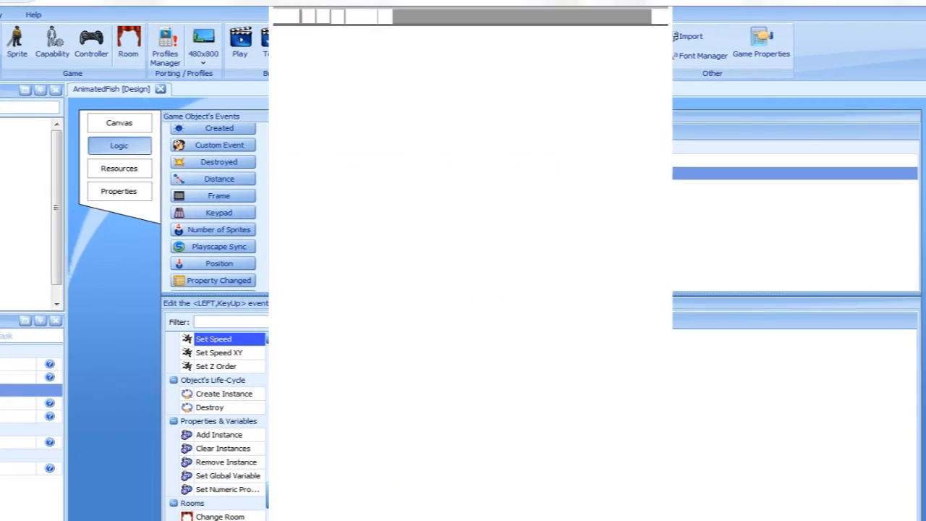
{"action": "left_click", "coordinate": [239, 39]}
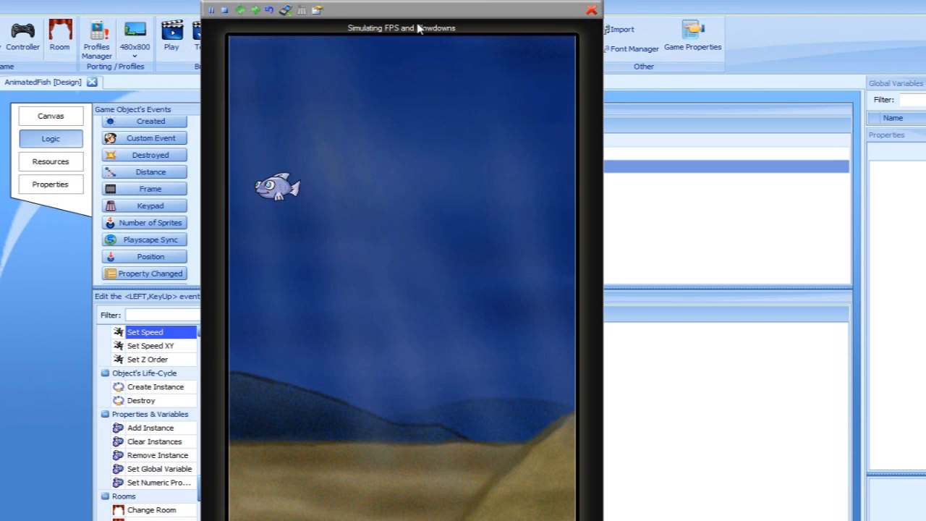
{"action": "left_click", "coordinate": [591, 9]}
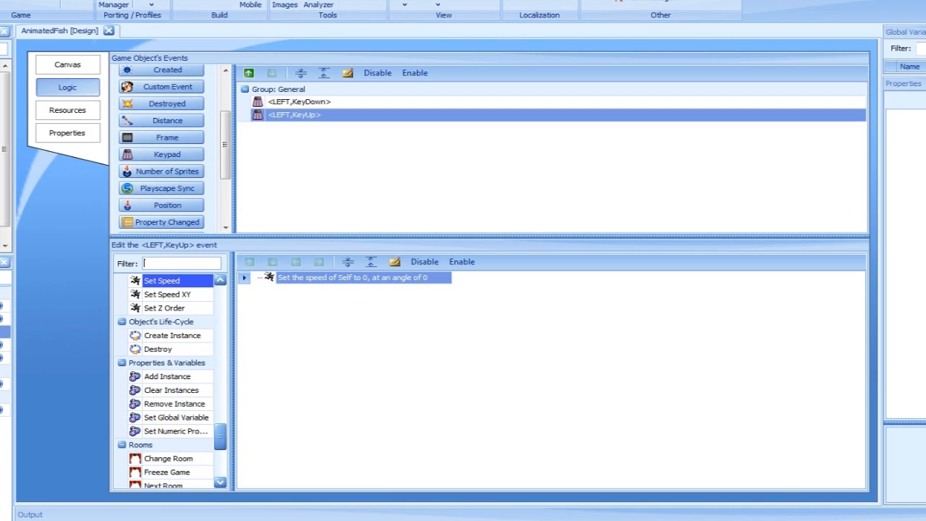
{"action": "mouse_move", "coordinate": [213, 144]}
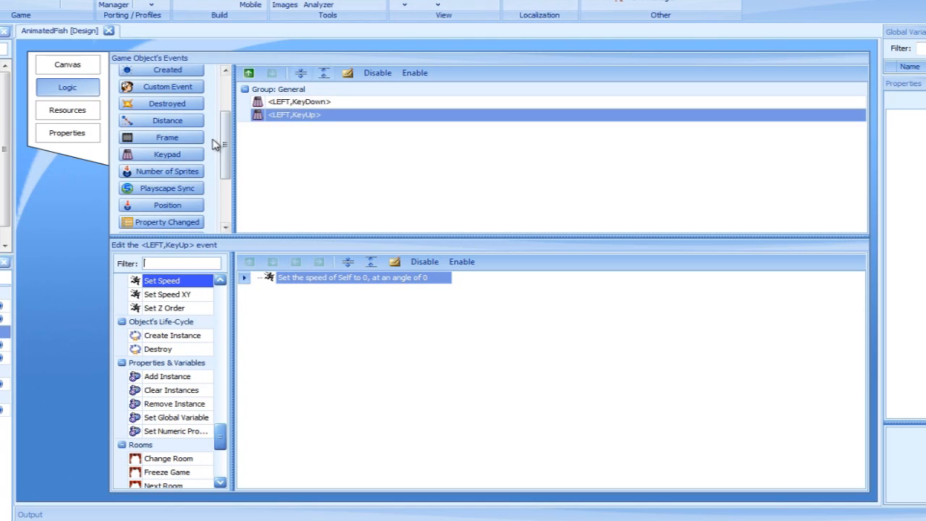
- Add a Position event: Screen, After Object Leaves, Left side
{"action": "left_click", "coordinate": [168, 205]}
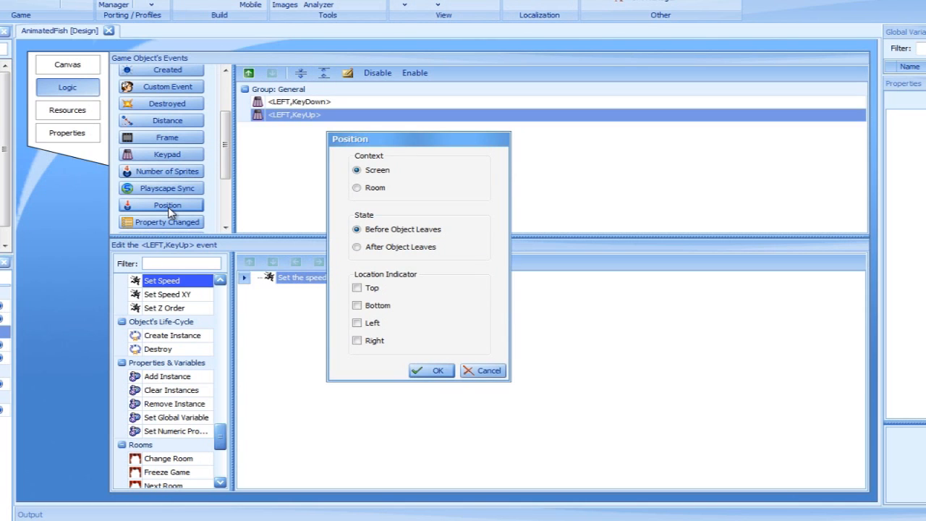
{"action": "mouse_move", "coordinate": [169, 215]}
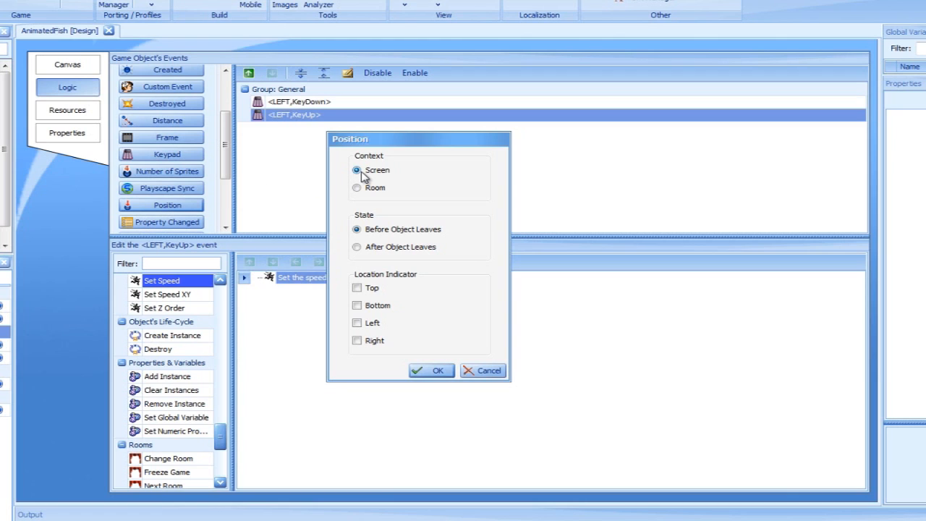
{"action": "mouse_move", "coordinate": [358, 179]}
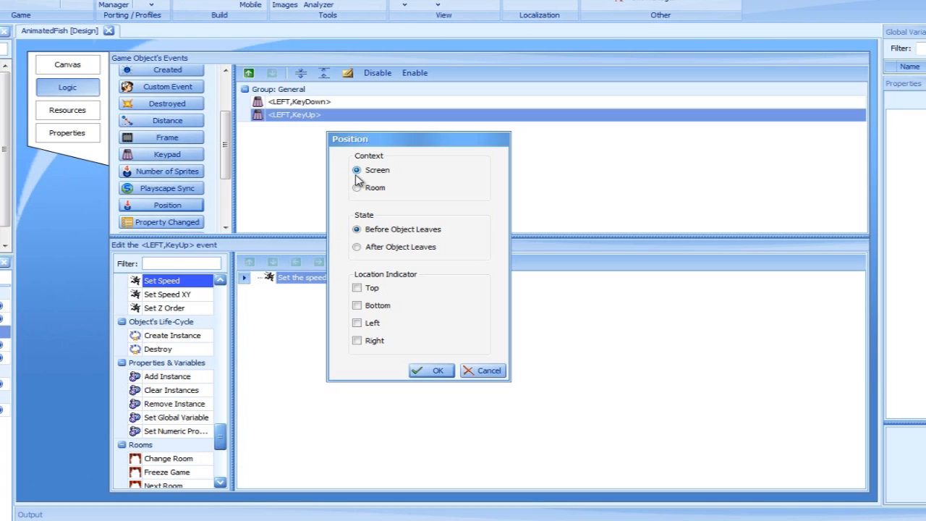
{"action": "mouse_move", "coordinate": [354, 185]}
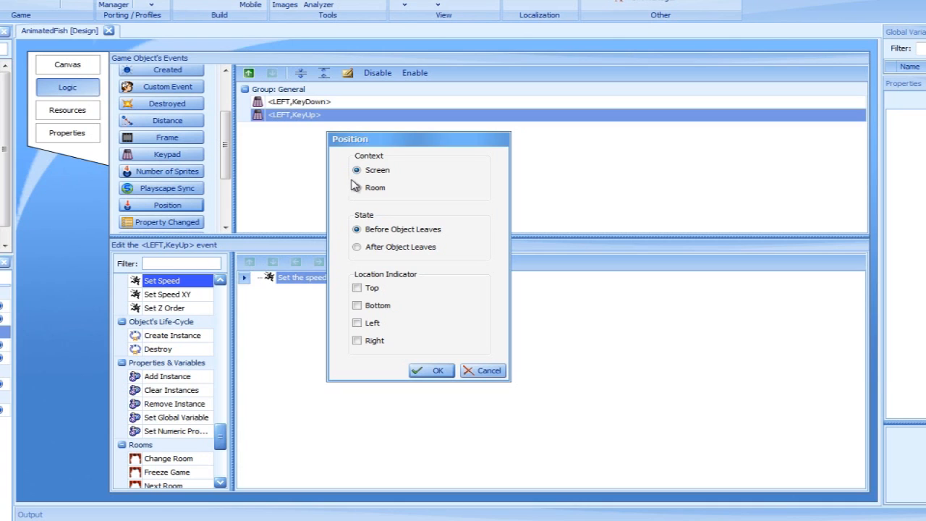
{"action": "left_click", "coordinate": [356, 247]}
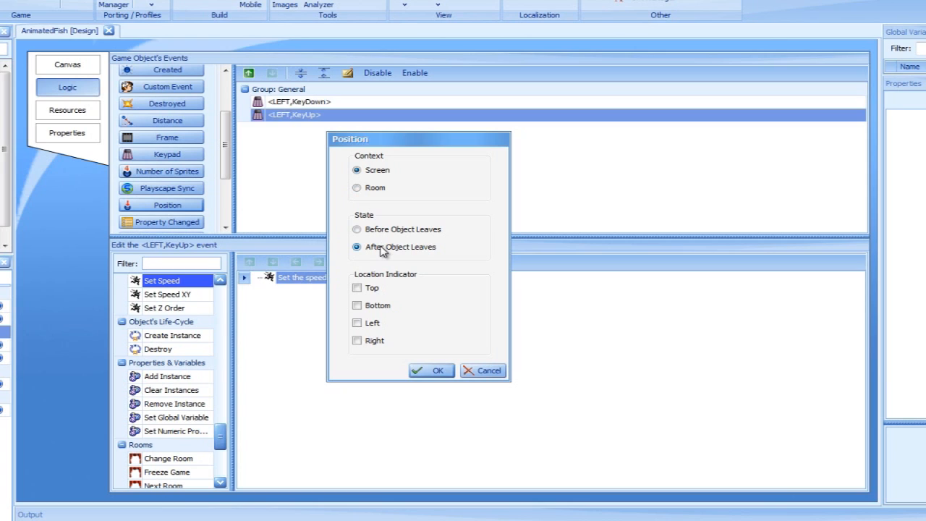
{"action": "mouse_move", "coordinate": [380, 255]}
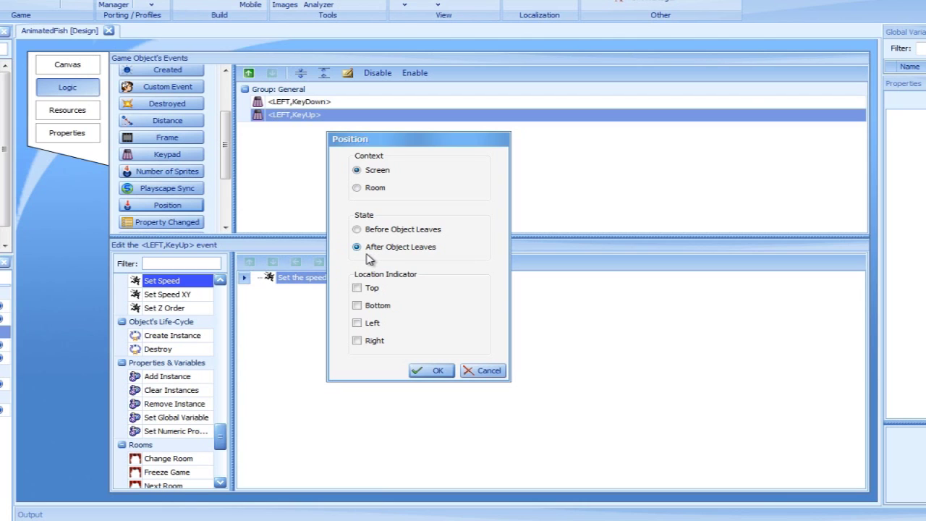
{"action": "mouse_move", "coordinate": [371, 278]}
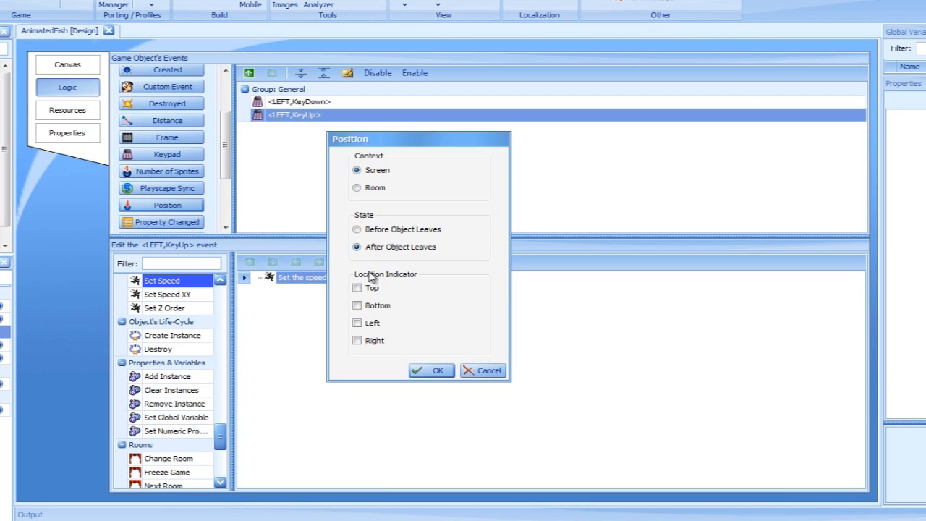
{"action": "left_click", "coordinate": [357, 322]}
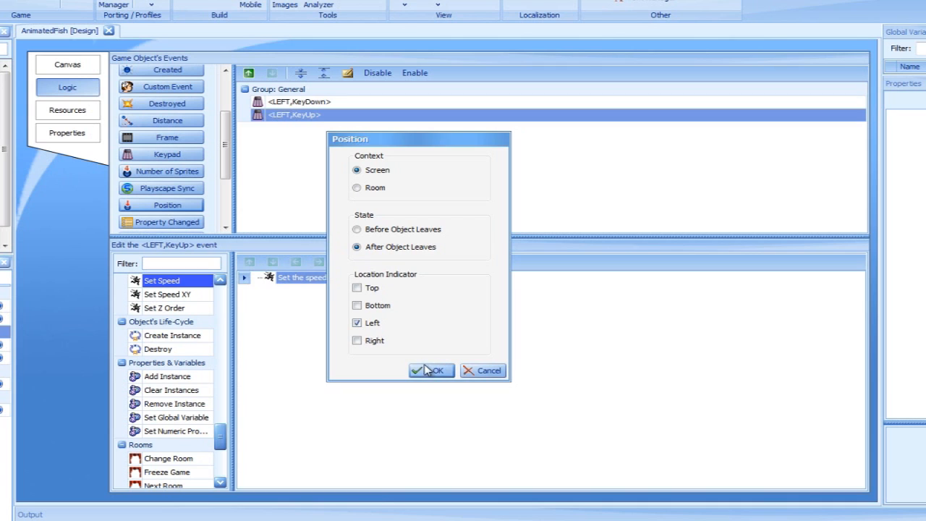
{"action": "left_click", "coordinate": [431, 370]}
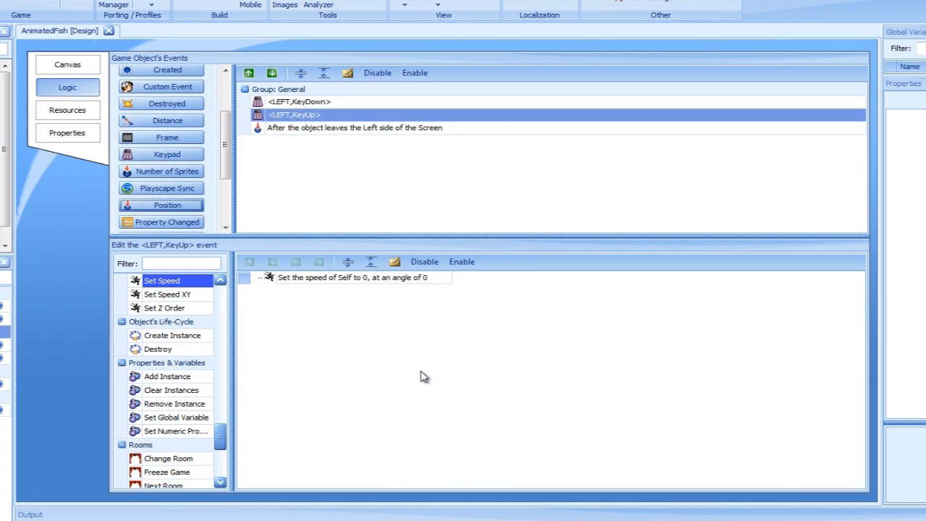
{"action": "mouse_move", "coordinate": [405, 377]}
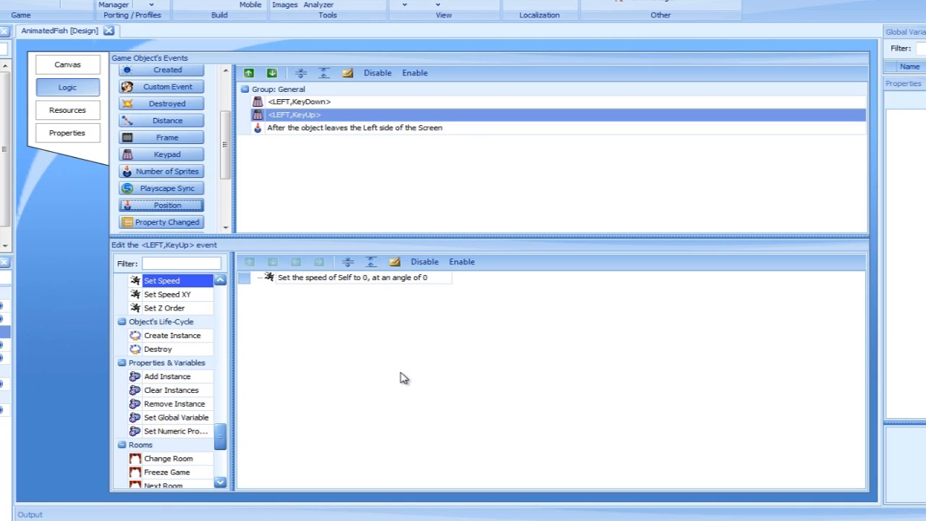
{"action": "mouse_move", "coordinate": [392, 380]}
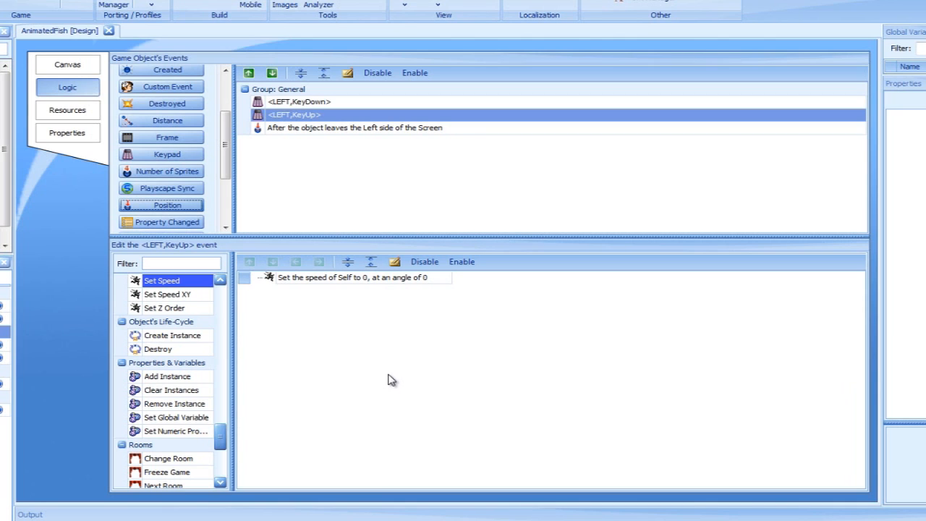
{"action": "mouse_move", "coordinate": [386, 382]}
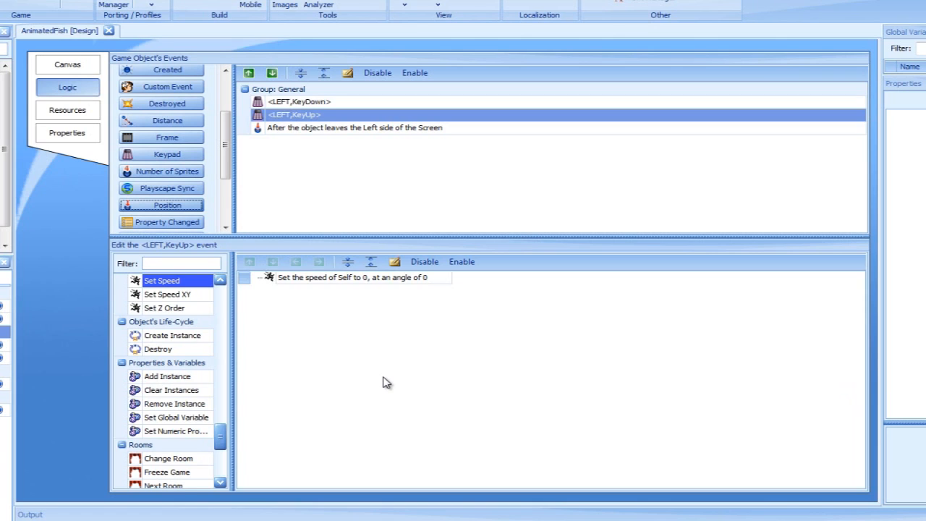
{"action": "mouse_move", "coordinate": [363, 387]}
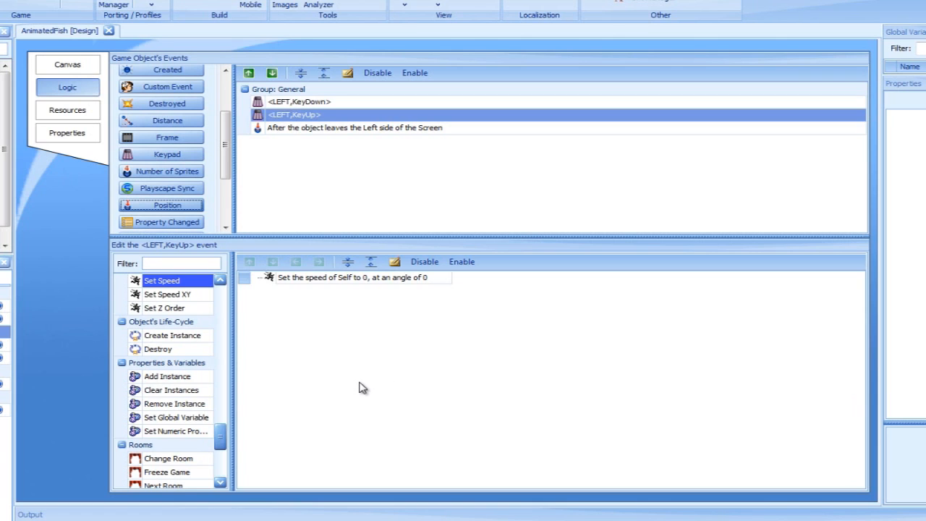
{"action": "mouse_move", "coordinate": [375, 311]}
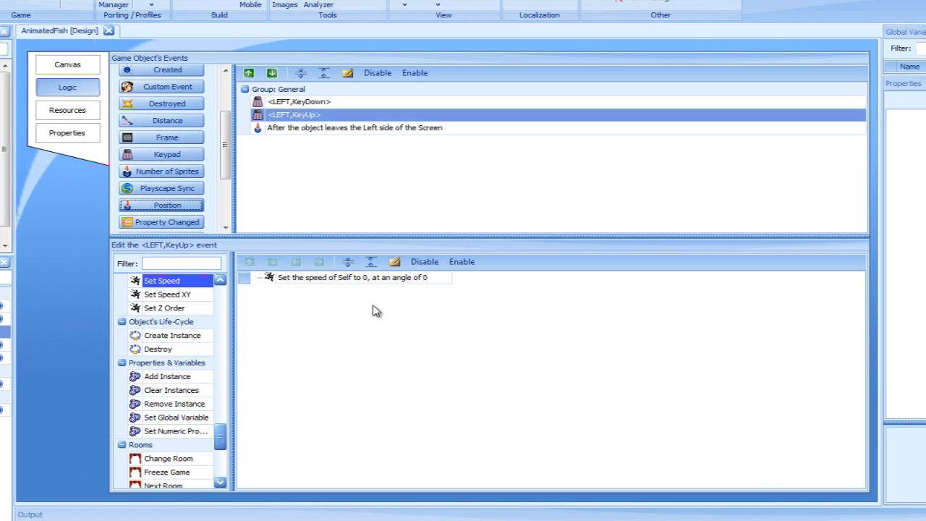
- Select the left screen-leave event and filter the actions list by 'mo'
{"action": "left_click", "coordinate": [354, 128]}
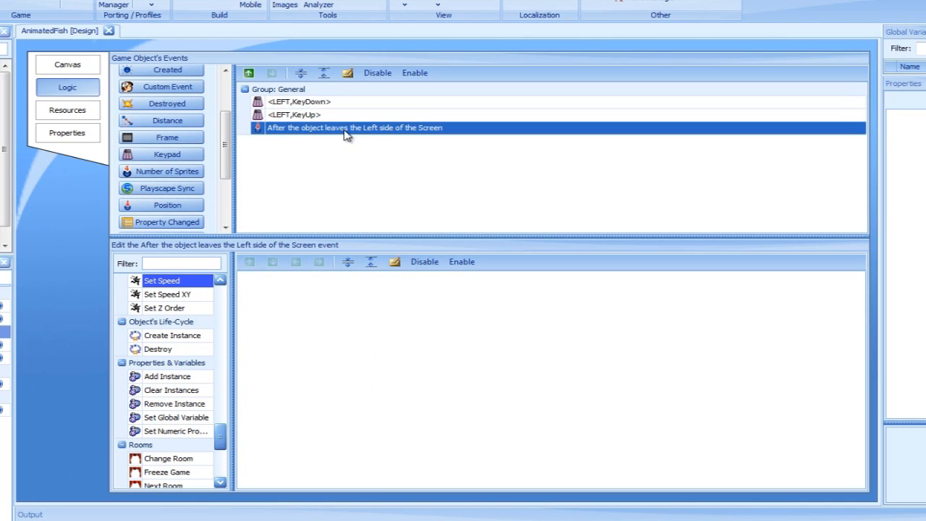
{"action": "mouse_move", "coordinate": [186, 281]}
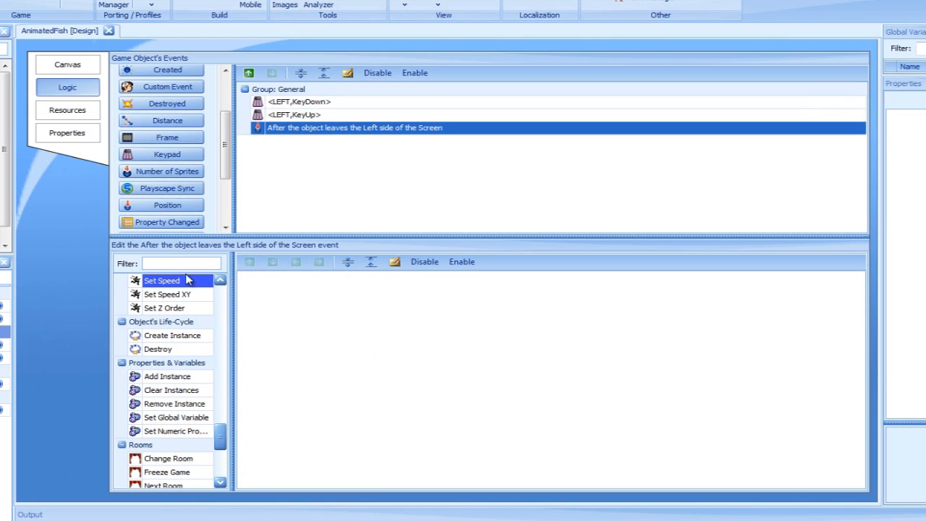
{"action": "type", "text": "move"}
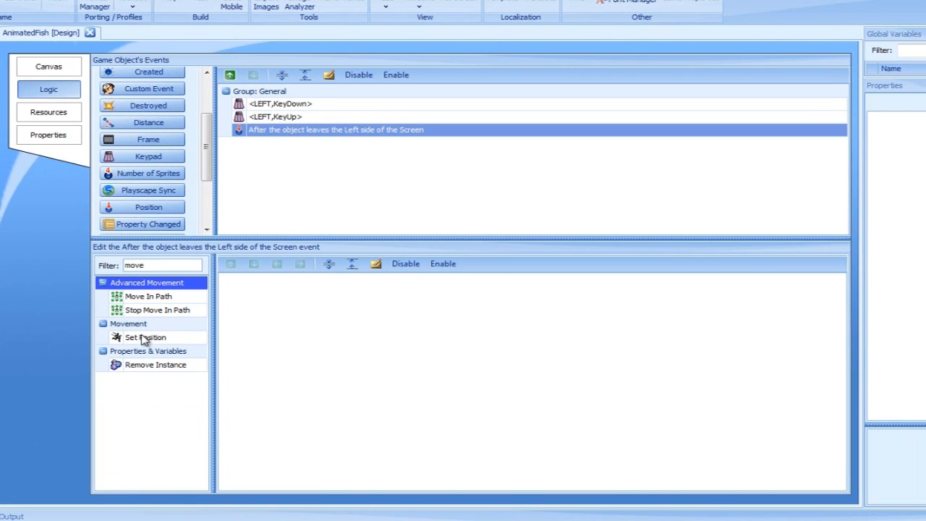
- Add a Set Position action to the screen-leave event with New X set to 480
{"action": "double_click", "coordinate": [144, 338]}
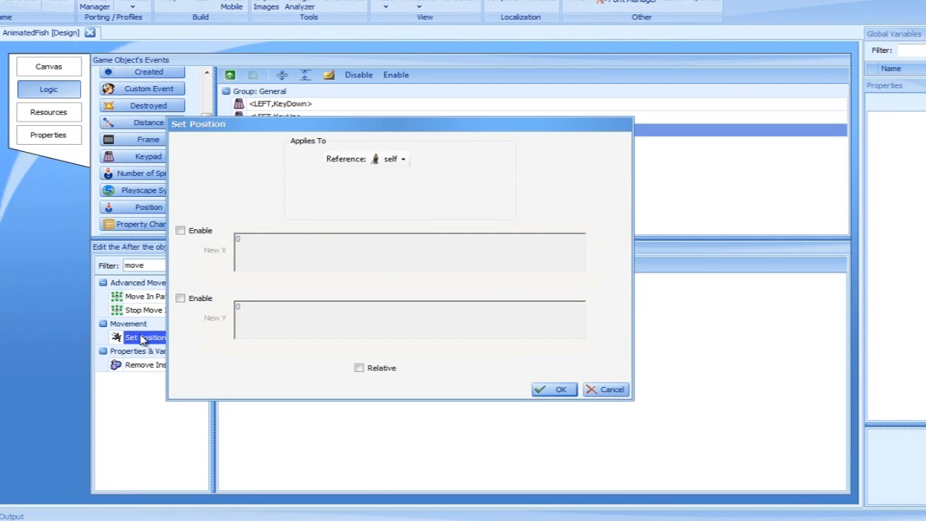
{"action": "mouse_move", "coordinate": [194, 264]}
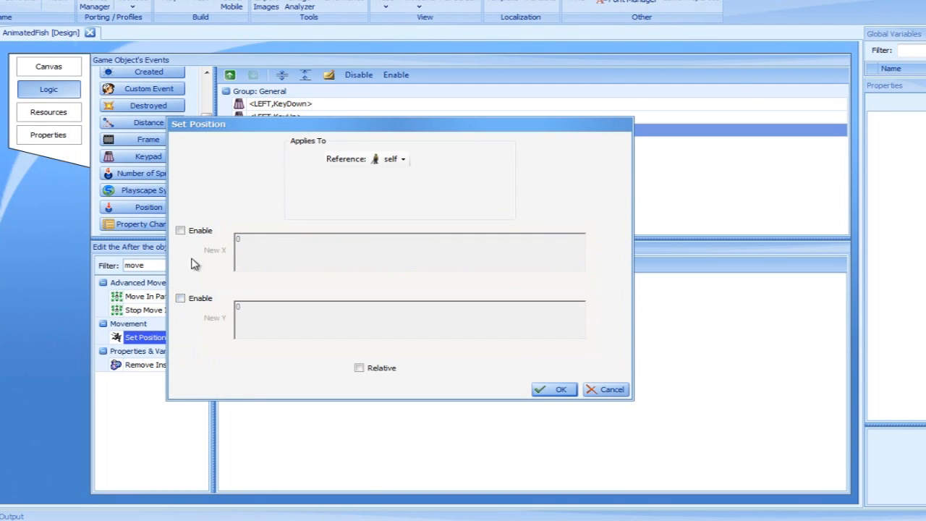
{"action": "left_click", "coordinate": [180, 230]}
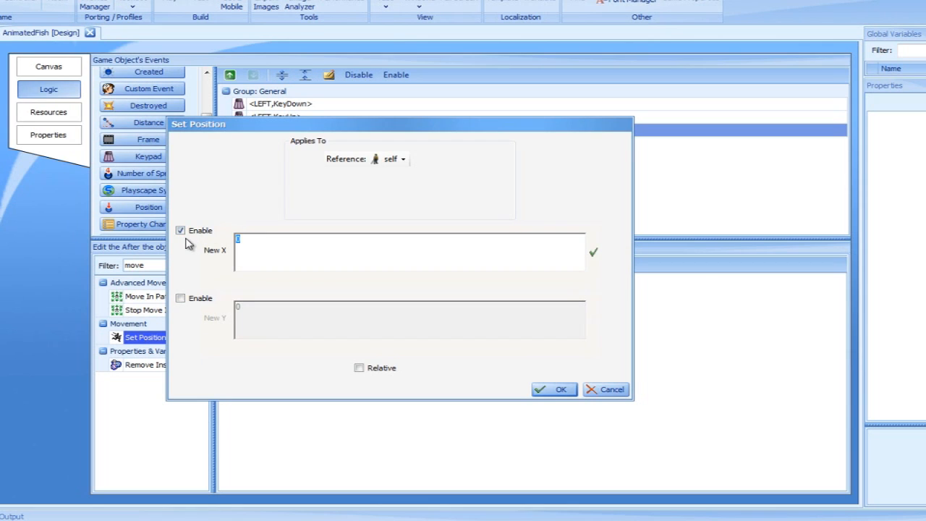
{"action": "type", "text": "480"}
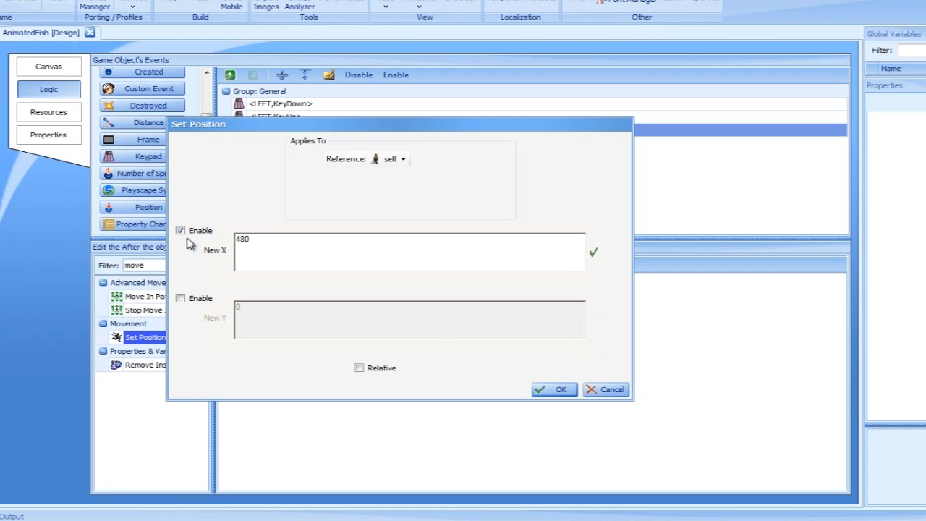
{"action": "mouse_move", "coordinate": [563, 406]}
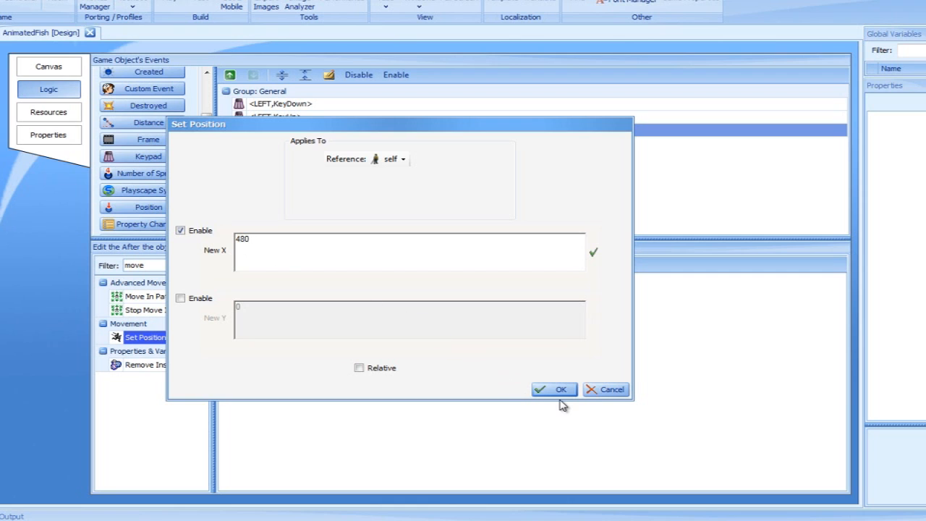
{"action": "left_click", "coordinate": [554, 389]}
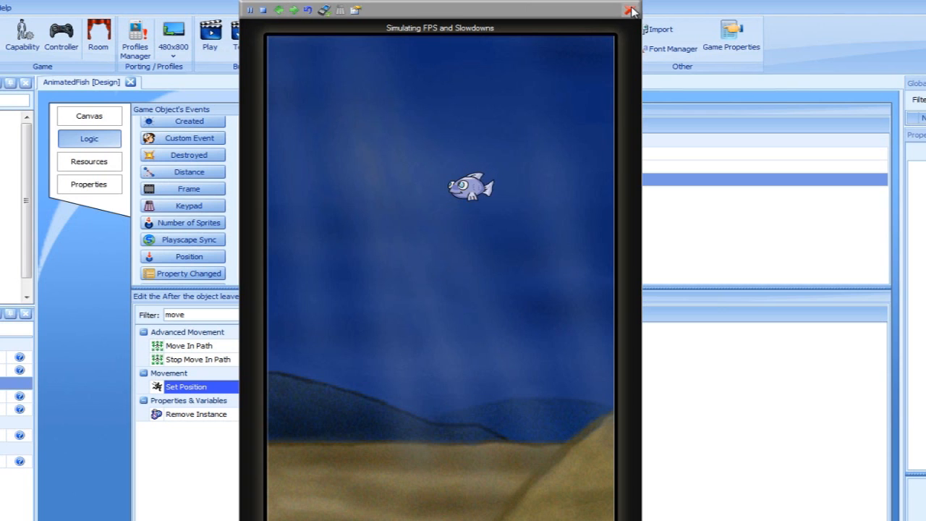
- Close the test window and comment the <LEFT,KeyUp> speed action 'Fish Stops Moving'
{"action": "left_click", "coordinate": [632, 9]}
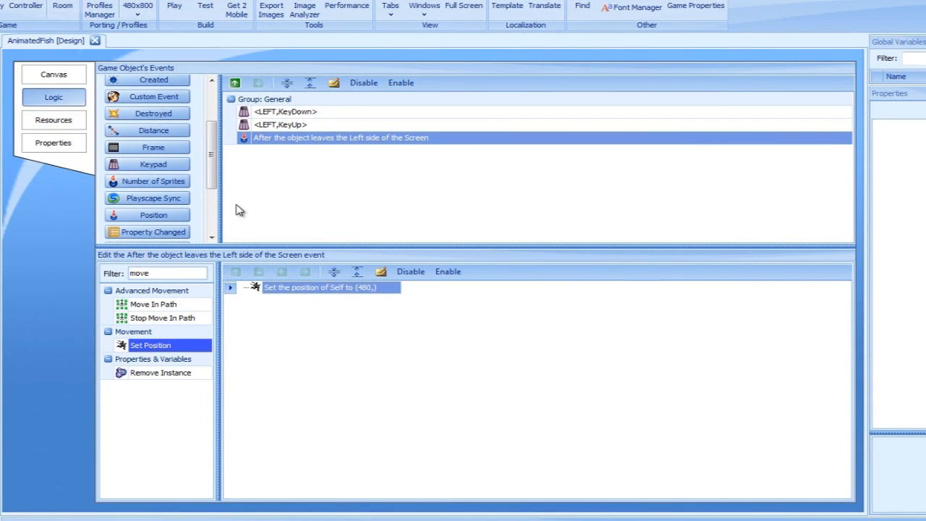
{"action": "left_click", "coordinate": [279, 124]}
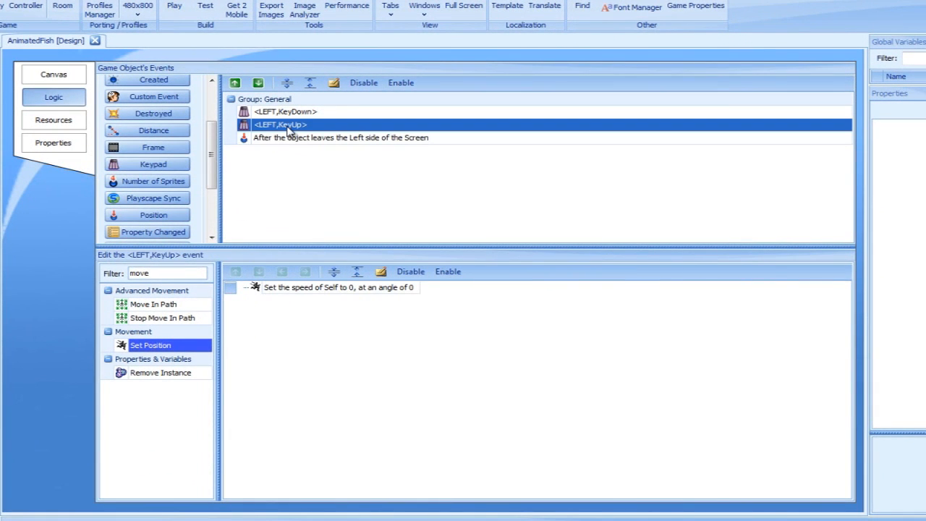
{"action": "left_click", "coordinate": [340, 288]}
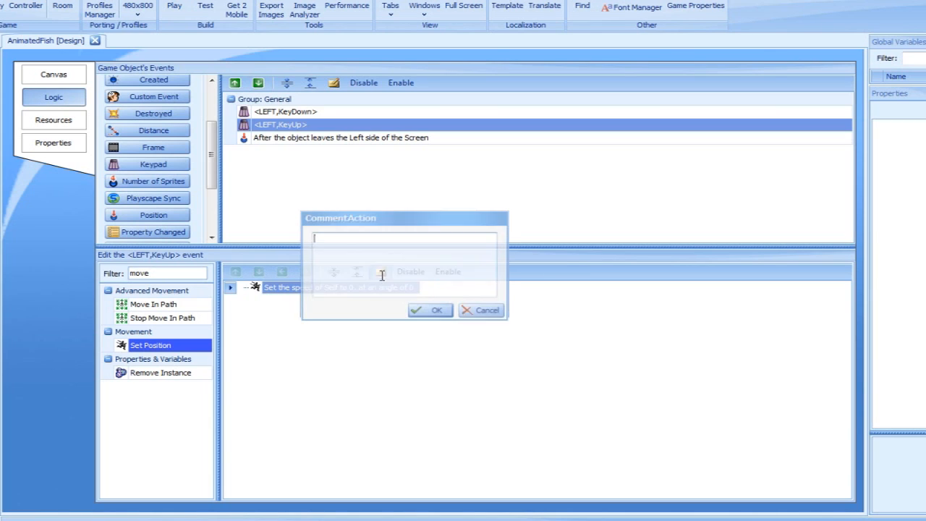
{"action": "type", "text": "Fish"}
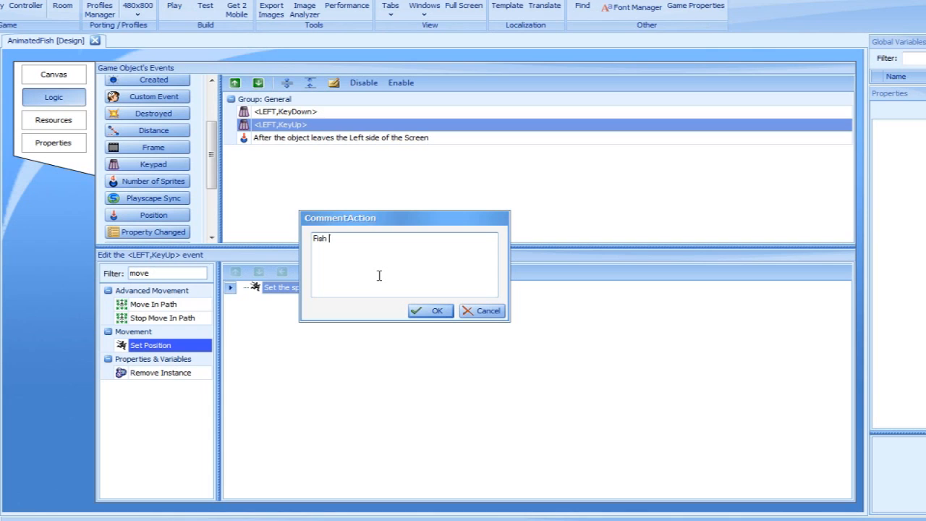
{"action": "type", "text": "Stops Movin"}
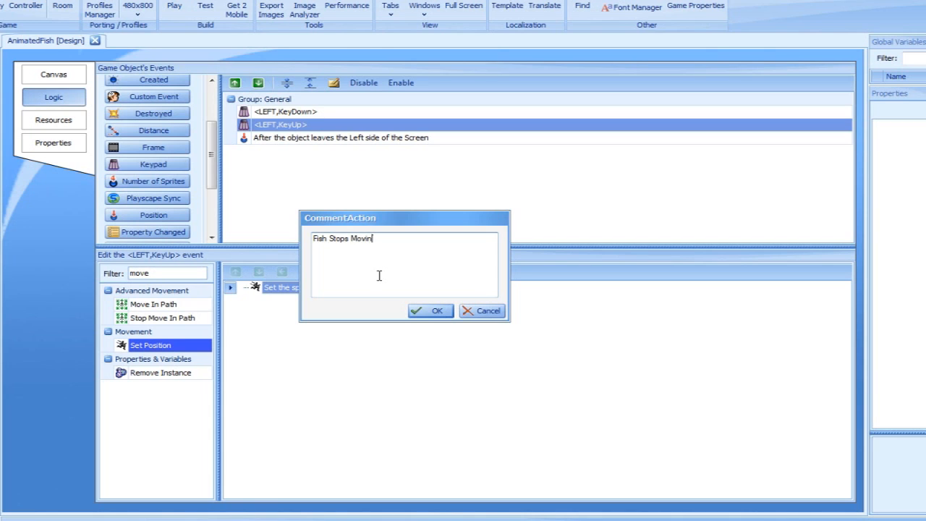
{"action": "left_click", "coordinate": [431, 311]}
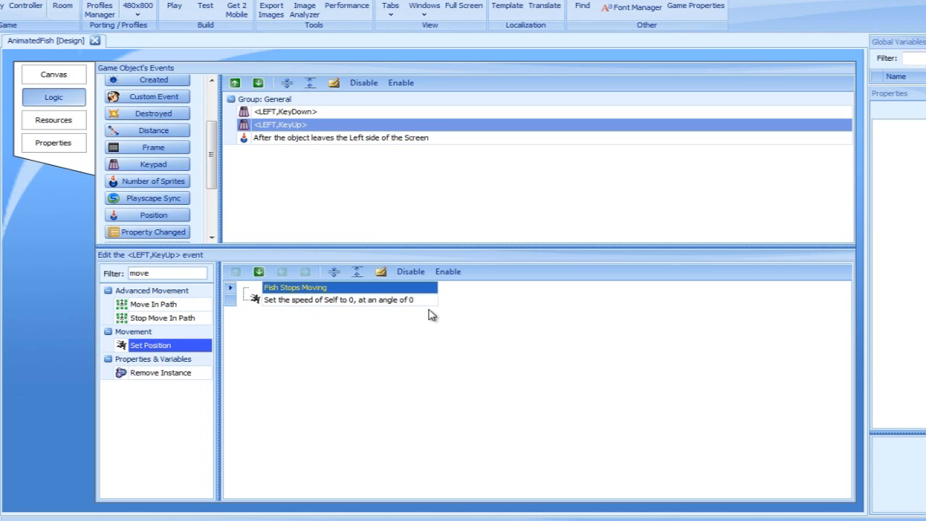
{"action": "mouse_move", "coordinate": [348, 202]}
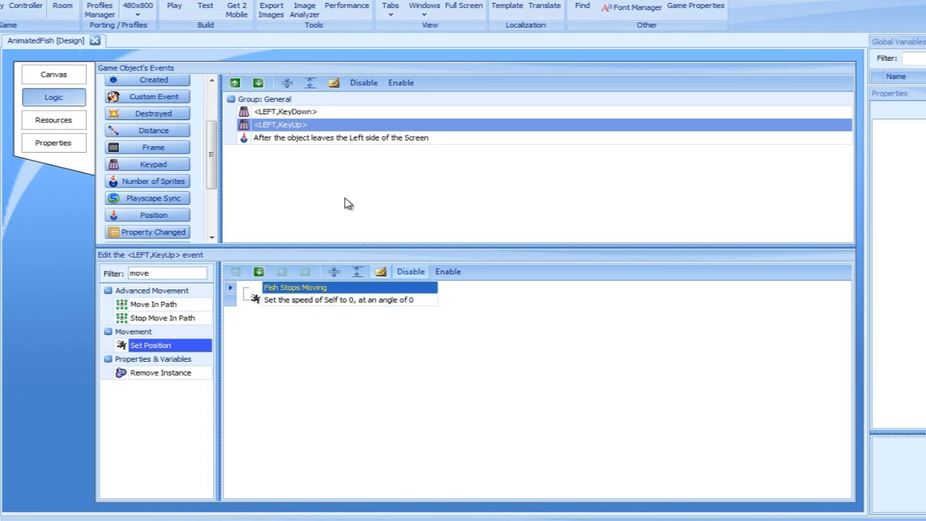
{"action": "mouse_move", "coordinate": [322, 163]}
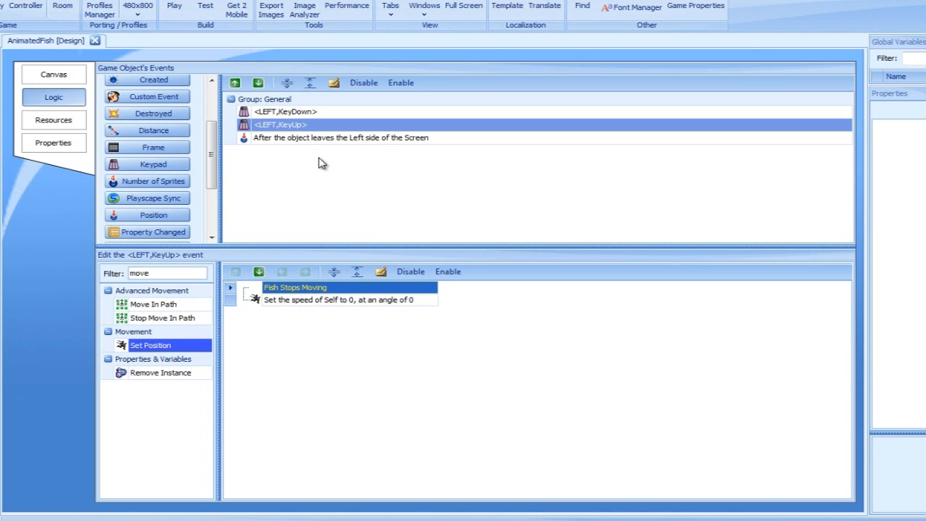
{"action": "mouse_move", "coordinate": [319, 128]}
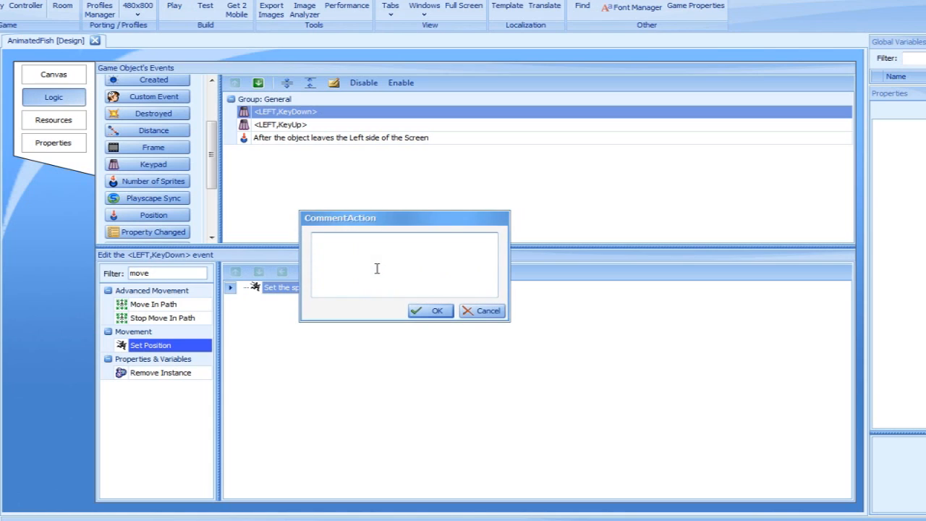
- Comment the <LEFT,KeyDown> speed-50, angle-180 action 'Starts Fish Movement'
{"action": "type", "text": "Starts"}
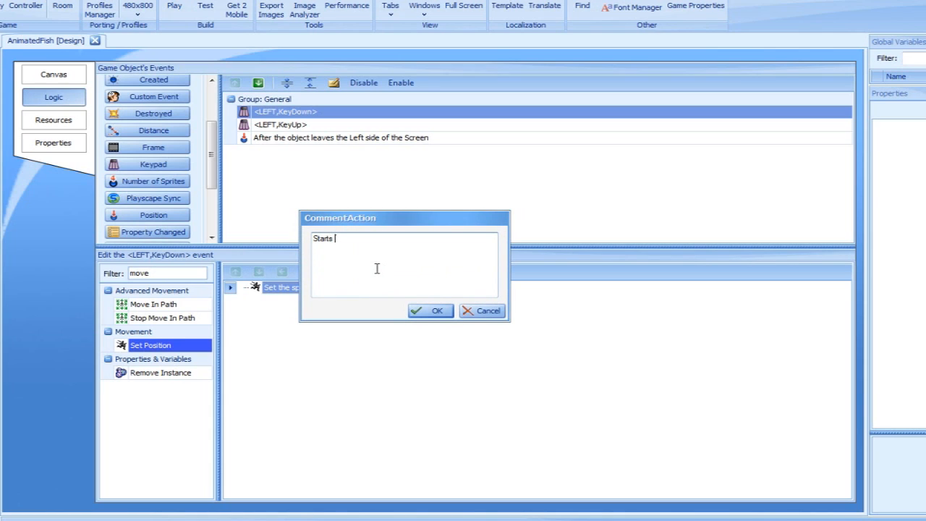
{"action": "type", "text": "Fish Move"}
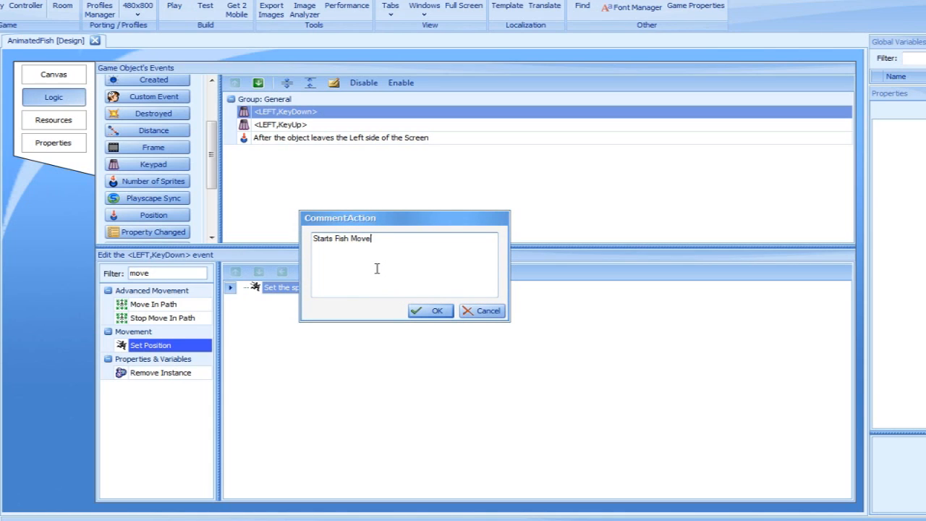
{"action": "type", "text": "ment"}
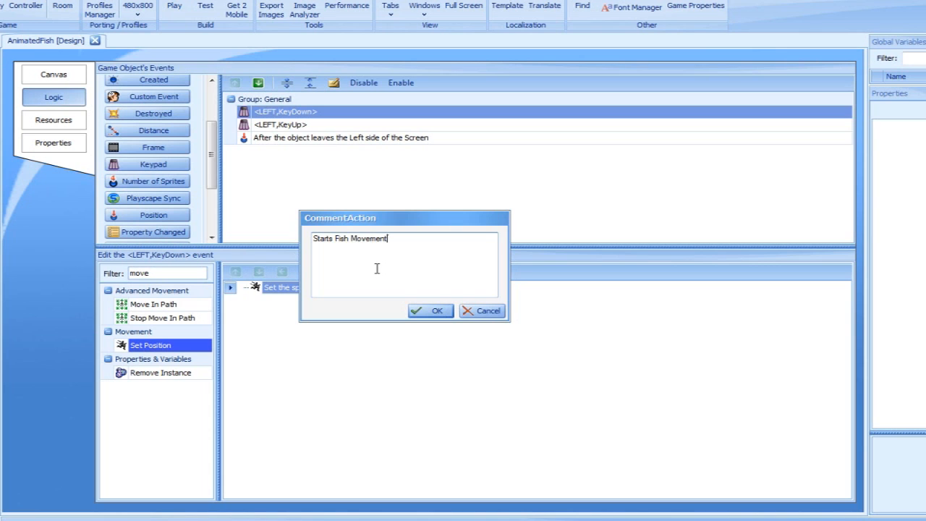
{"action": "left_click", "coordinate": [430, 310]}
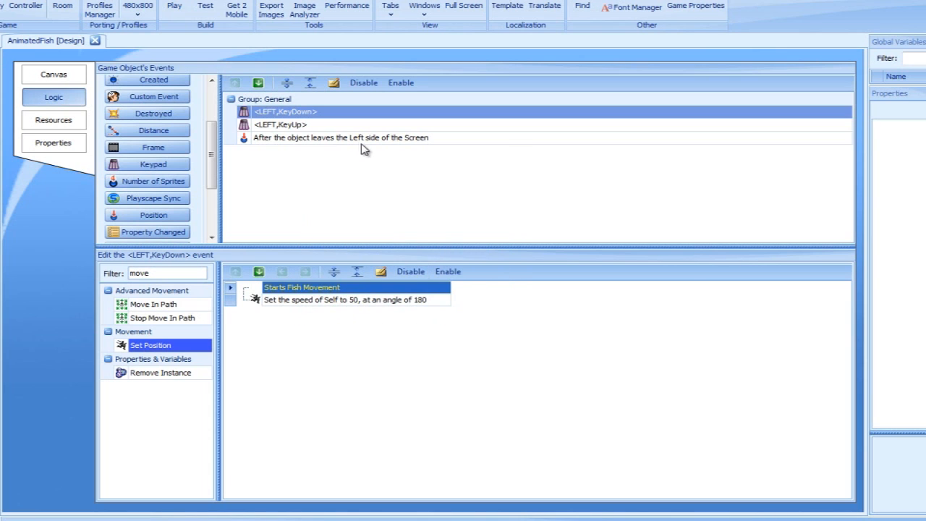
{"action": "left_click", "coordinate": [340, 137]}
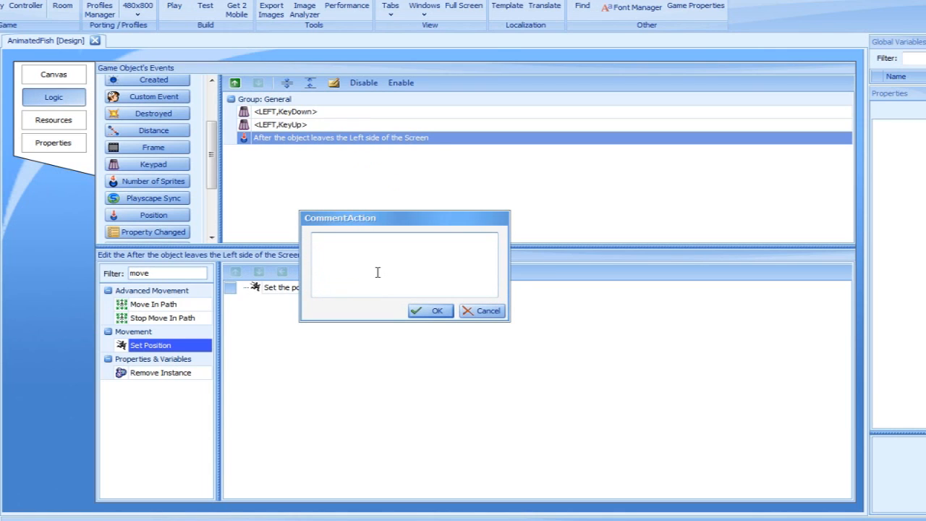
- Comment the Set Position action 'Makes Fish Reappear From The Right When Leaving The Screen From The Left'
{"action": "type", "text": "Makes"}
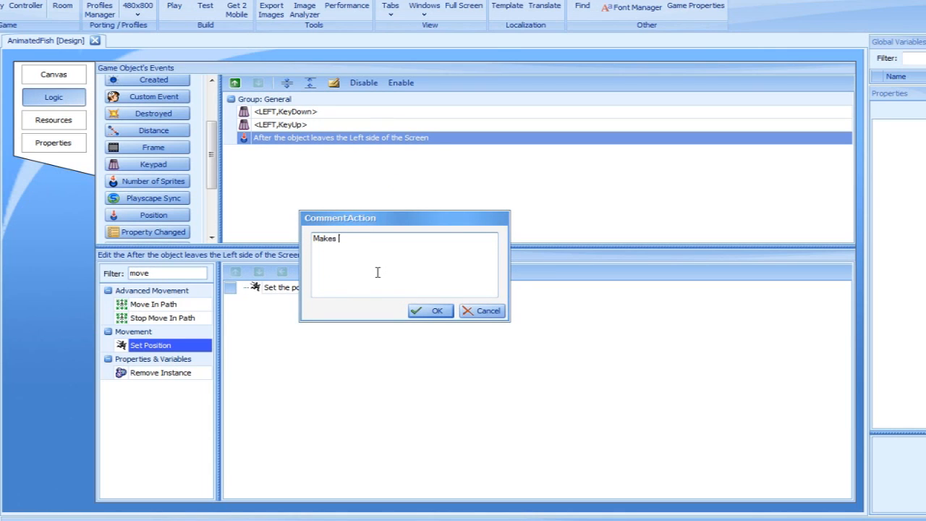
{"action": "type", "text": "Fish R"}
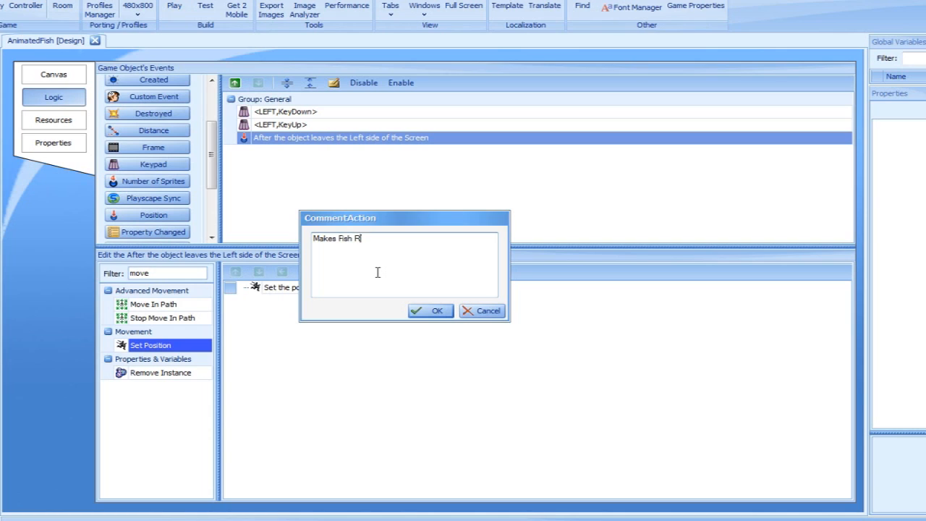
{"action": "type", "text": "eappear From The"}
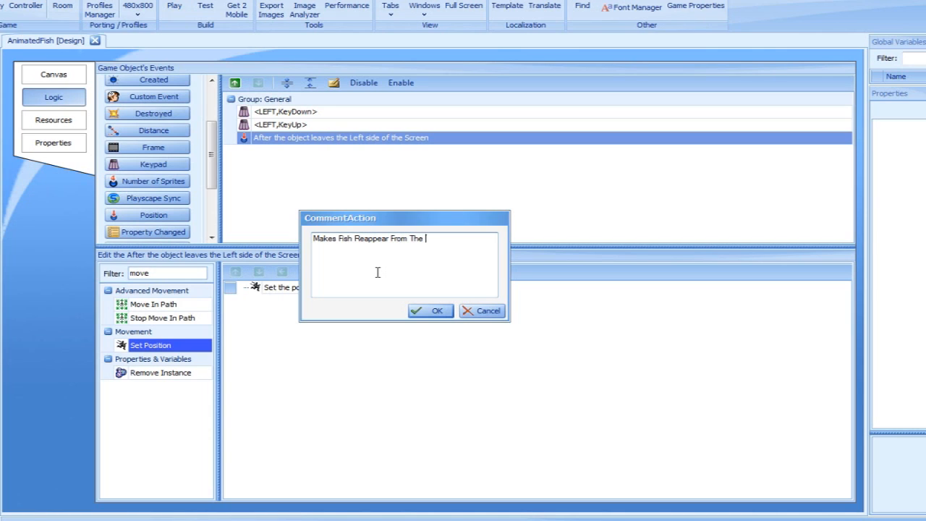
{"action": "type", "text": "Right W"}
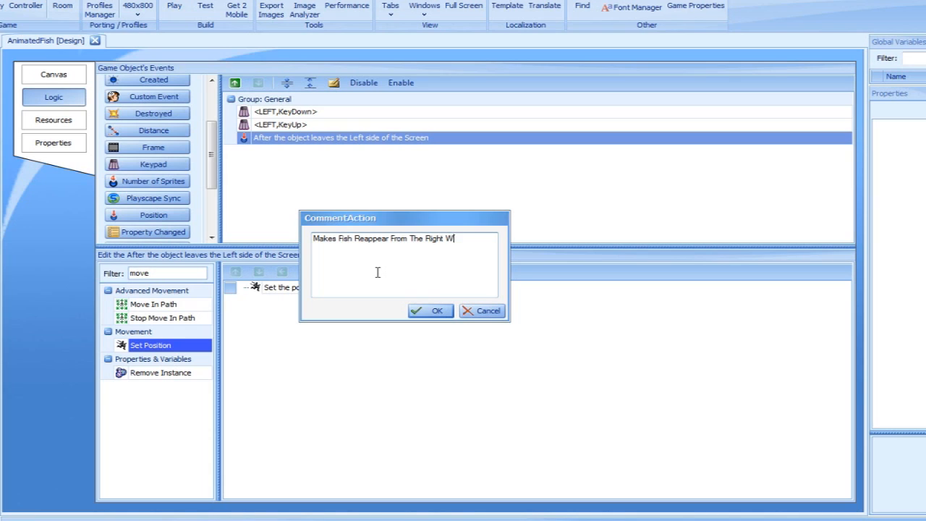
{"action": "type", "text": "hen Leaving"}
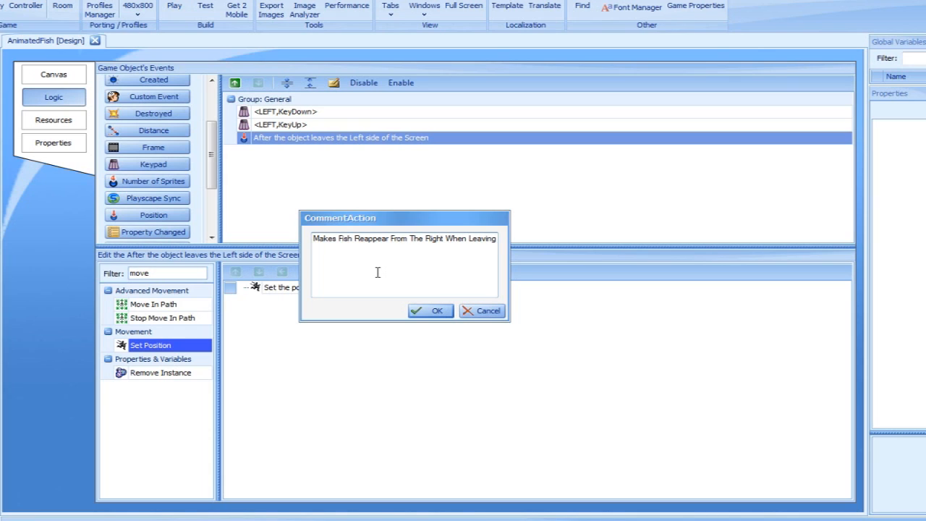
{"action": "type", "text": "The Screen"}
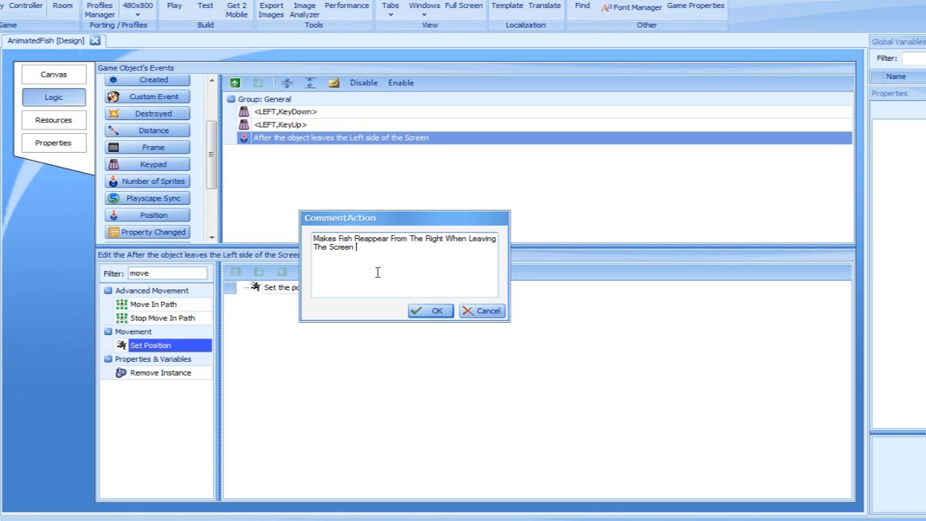
{"action": "type", "text": "From The Left"}
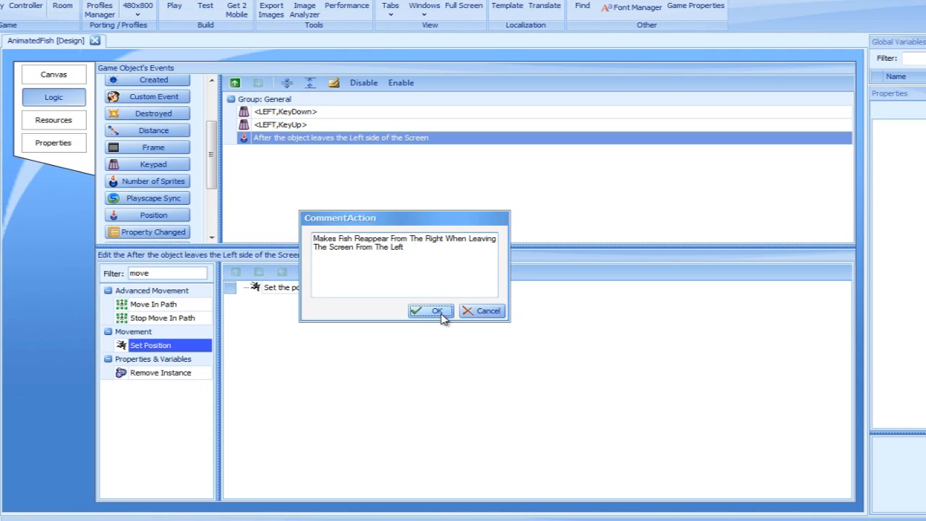
{"action": "left_click", "coordinate": [430, 310]}
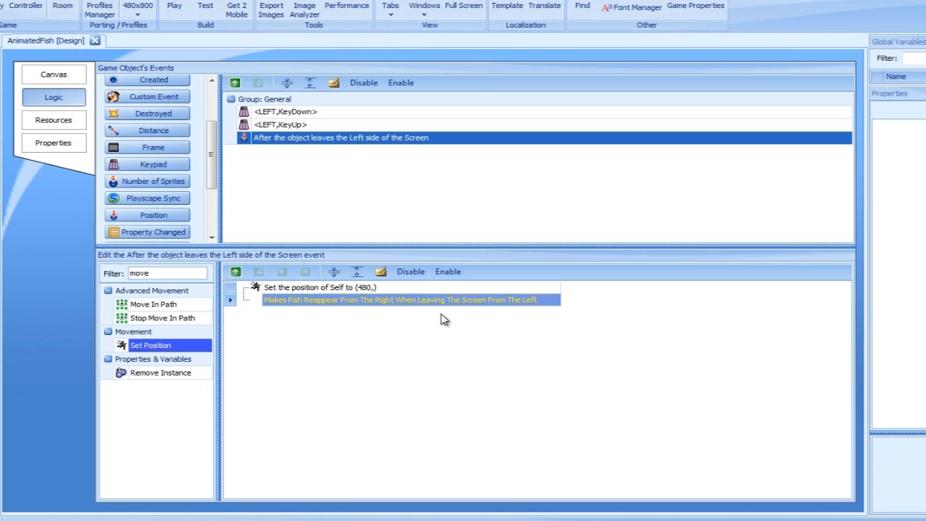
{"action": "mouse_move", "coordinate": [423, 269]}
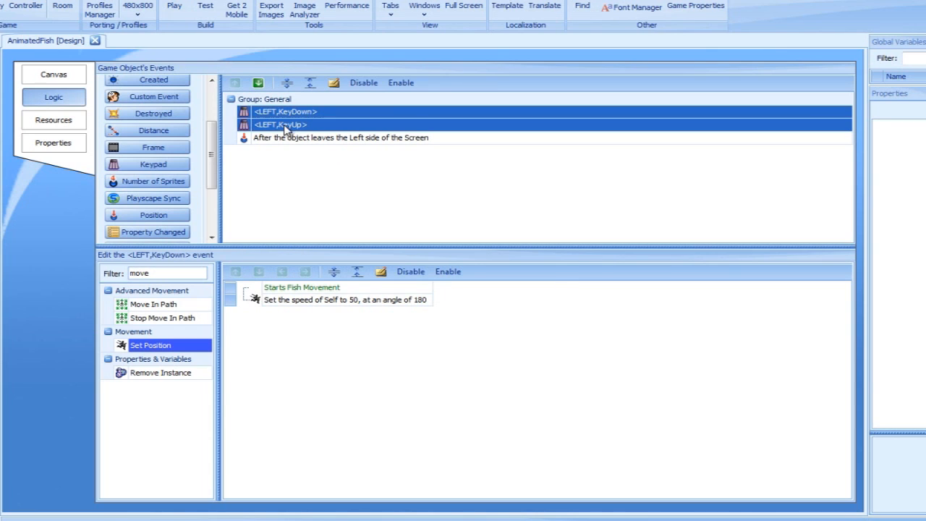
- Put both LEFT key events into a new group named 'User Actions'
{"action": "right_click", "coordinate": [279, 125]}
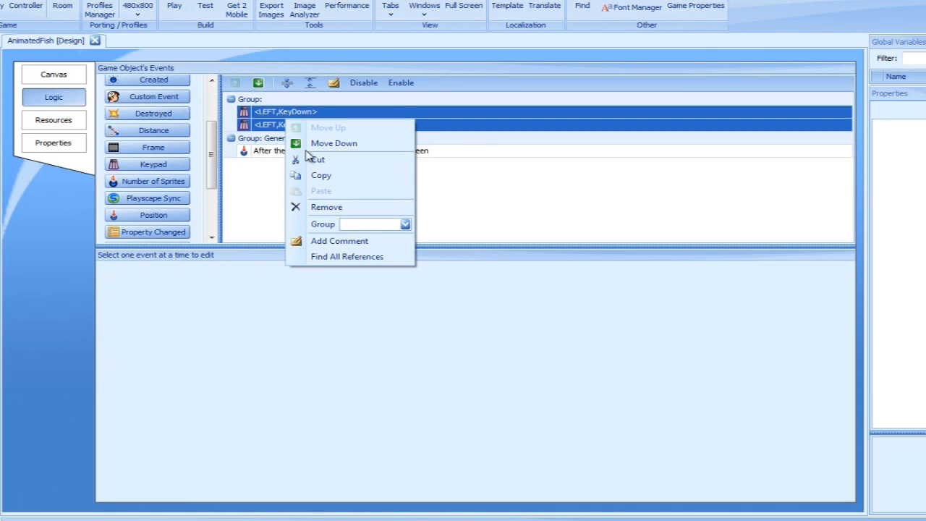
{"action": "left_click", "coordinate": [372, 224]}
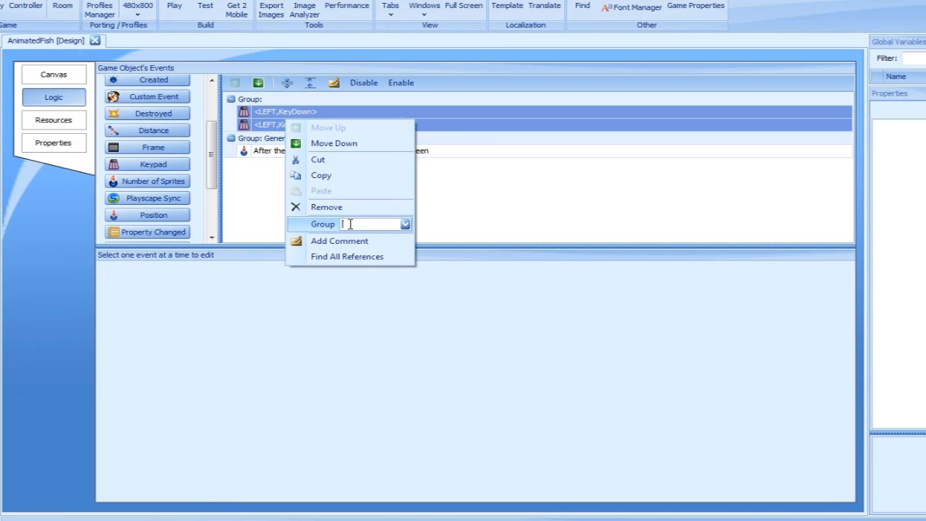
{"action": "type", "text": "User Ac"}
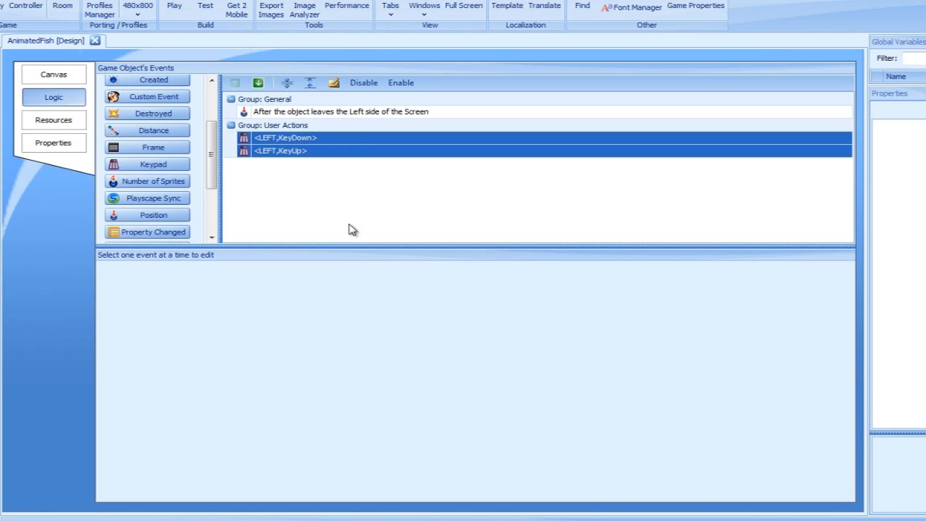
{"action": "mouse_move", "coordinate": [344, 224]}
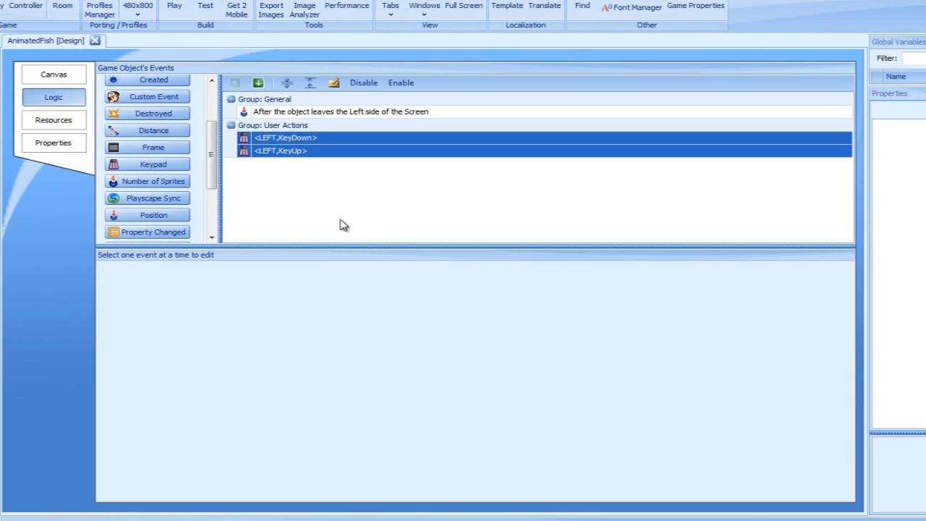
- Move the screen-leave event into a group named 'Fish Screen Movement'
{"action": "right_click", "coordinate": [340, 111]}
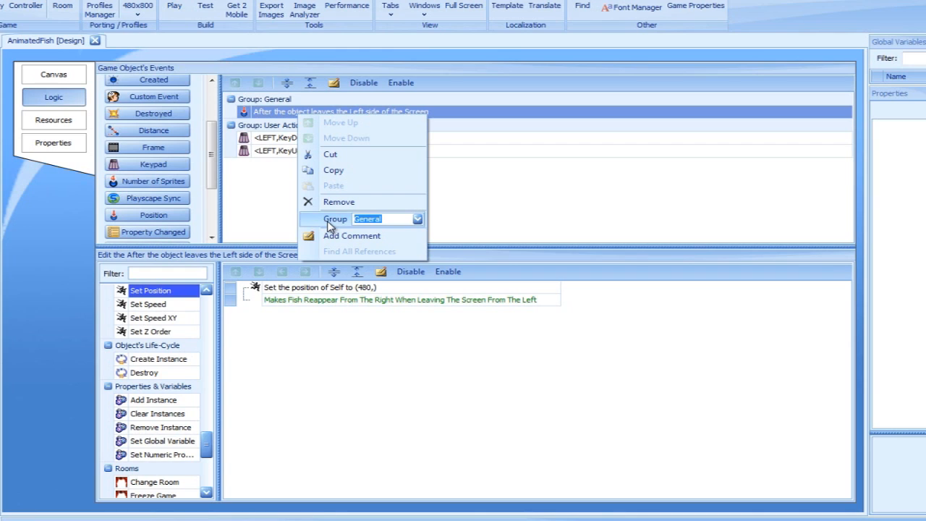
{"action": "type", "text": "Fish Sc"}
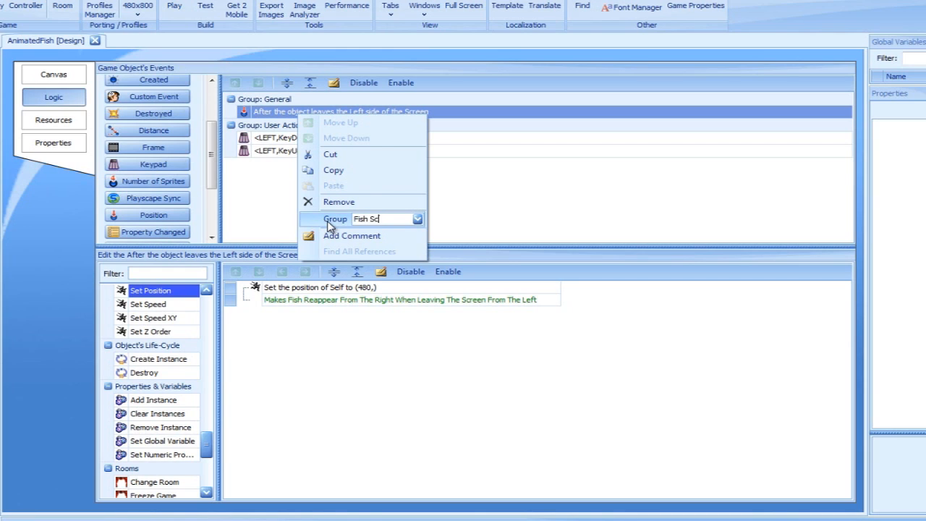
{"action": "type", "text": "reen Movement"}
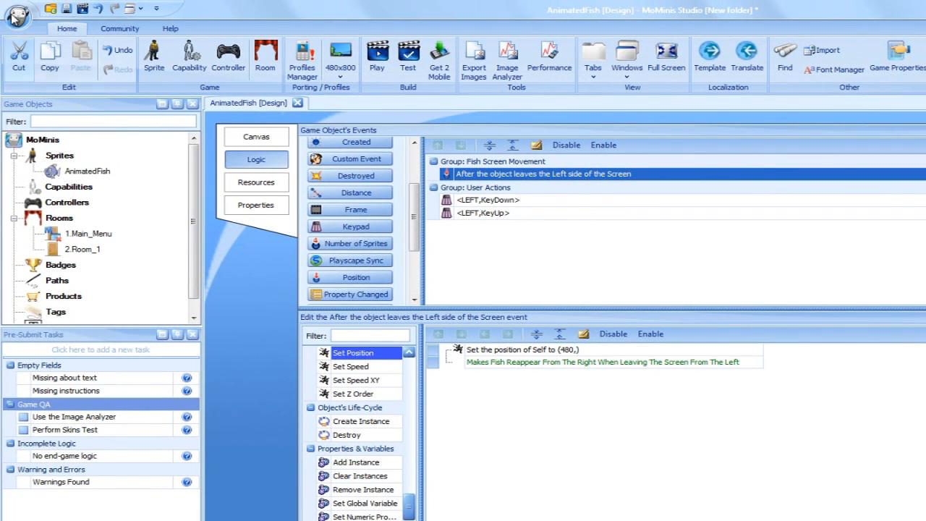
{"action": "left_click", "coordinate": [18, 9]}
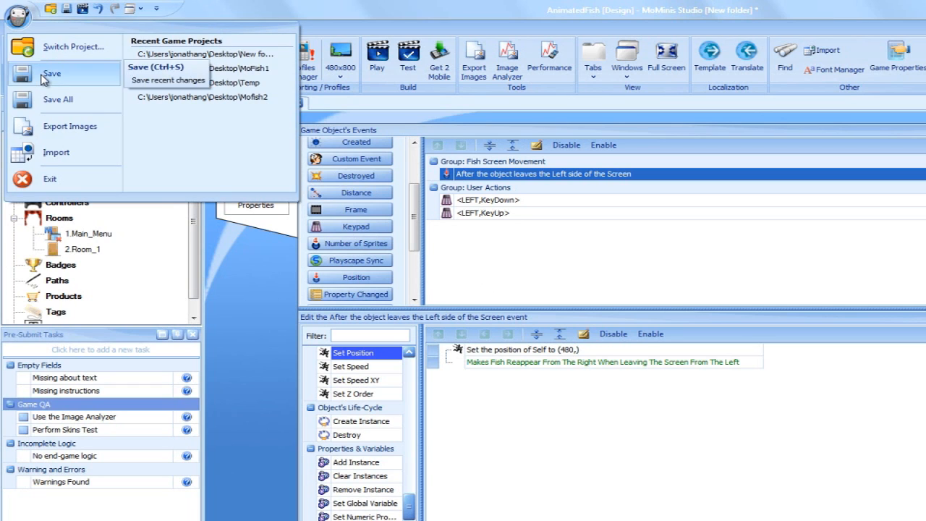